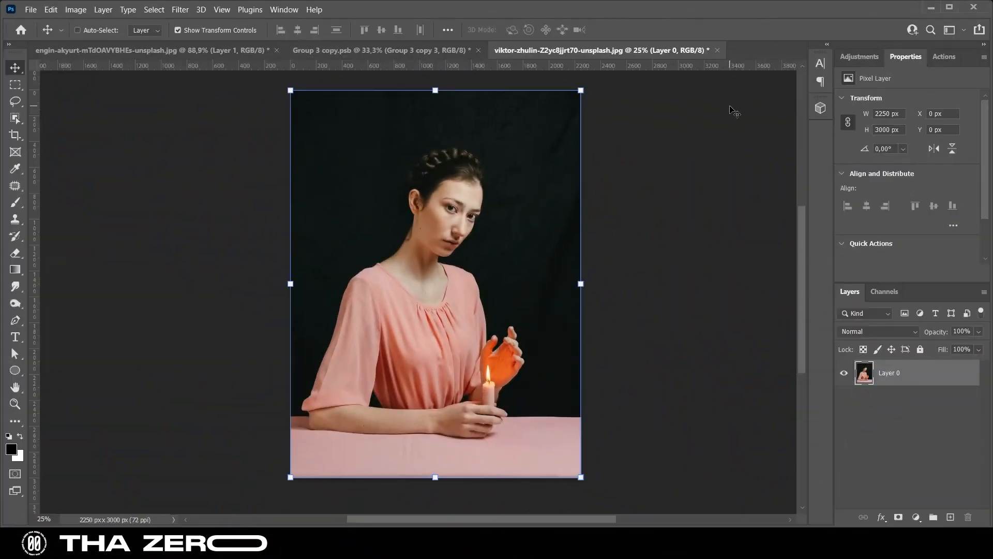
mouse_move(516, 224)
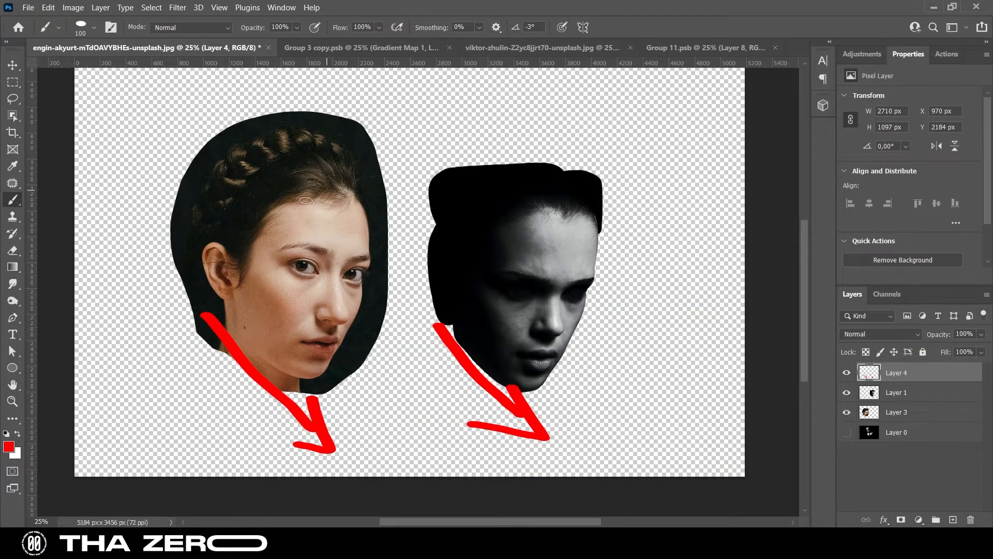
Step: Mark the slice line across the face in red and commit it
drag(241, 251, 373, 266)
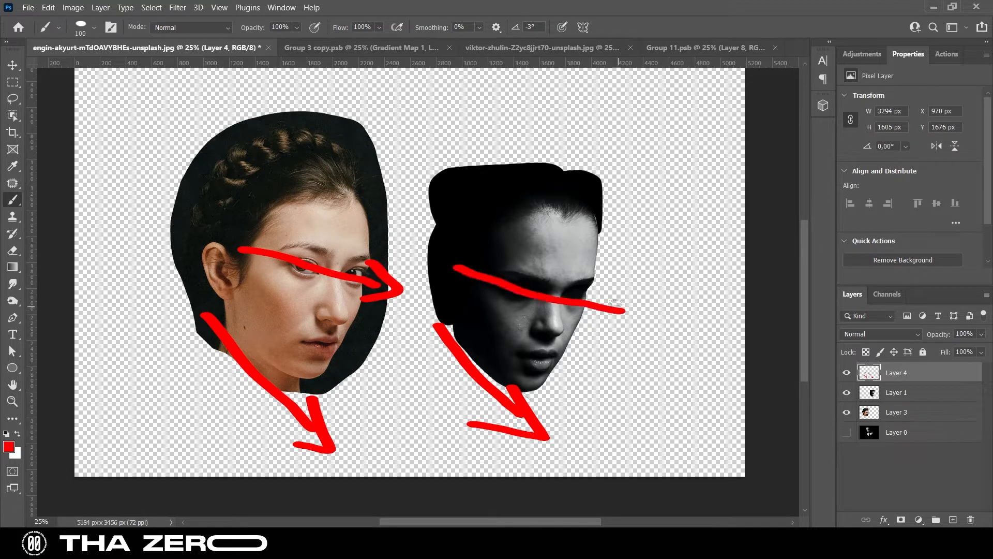
click(534, 48)
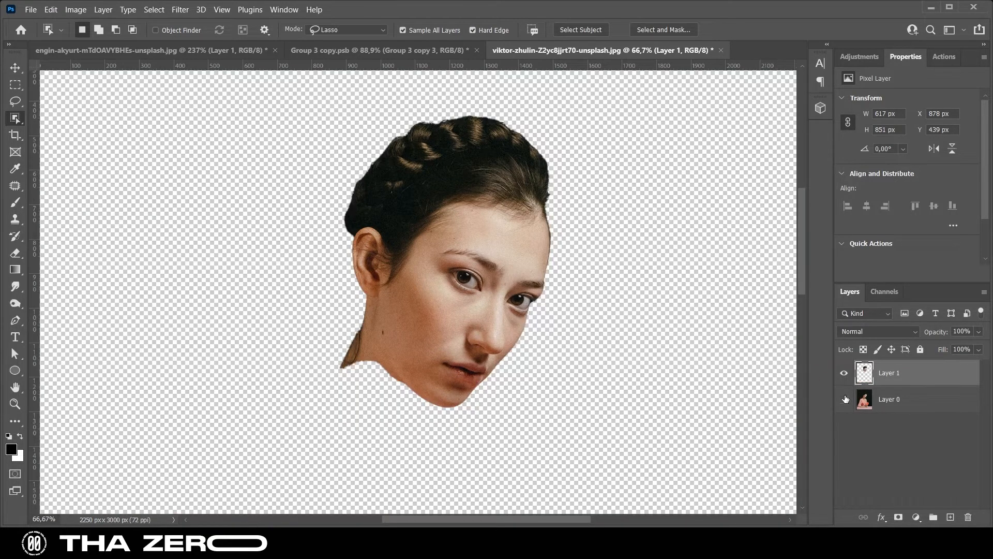
Step: Straighten and raise the cut-out head with Free Transform
key(ctrl+t)
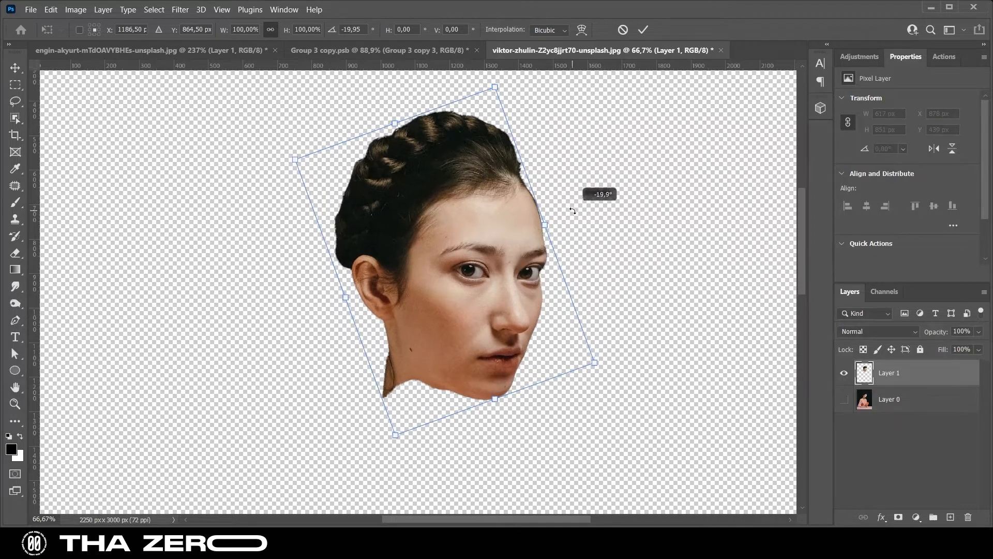
click(642, 30)
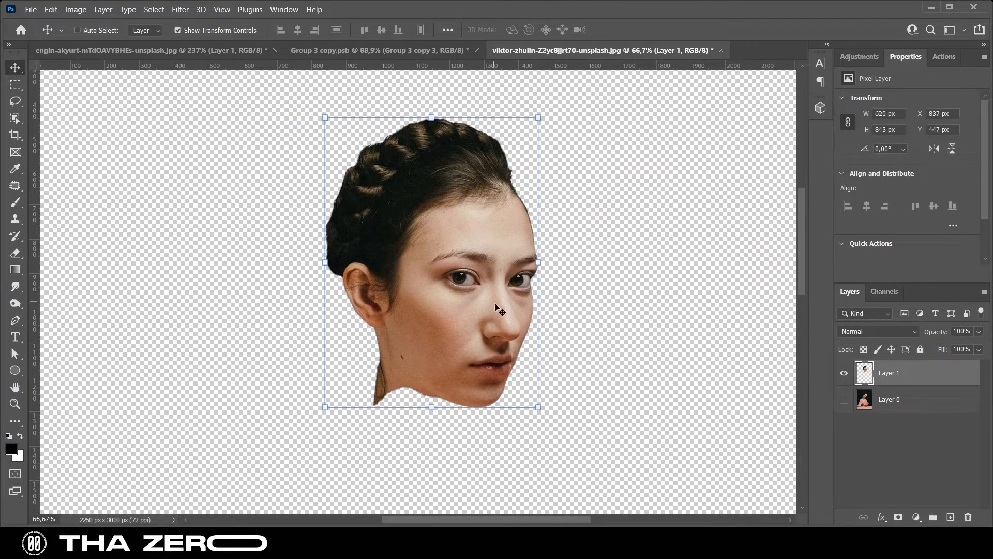
Step: Outline the nose-to-chin lower face with a Pen path and turn it into a selection
click(15, 319)
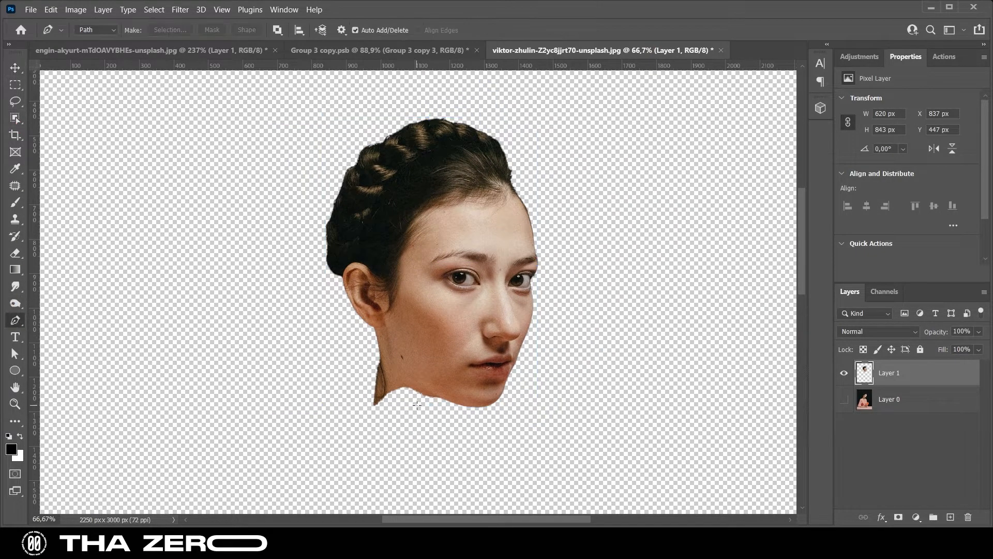
click(15, 68)
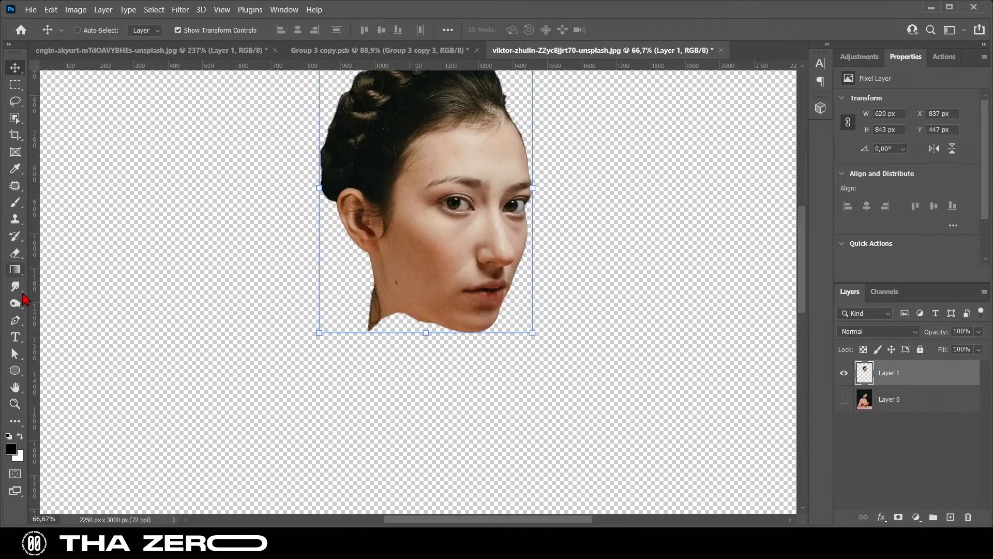
click(16, 320)
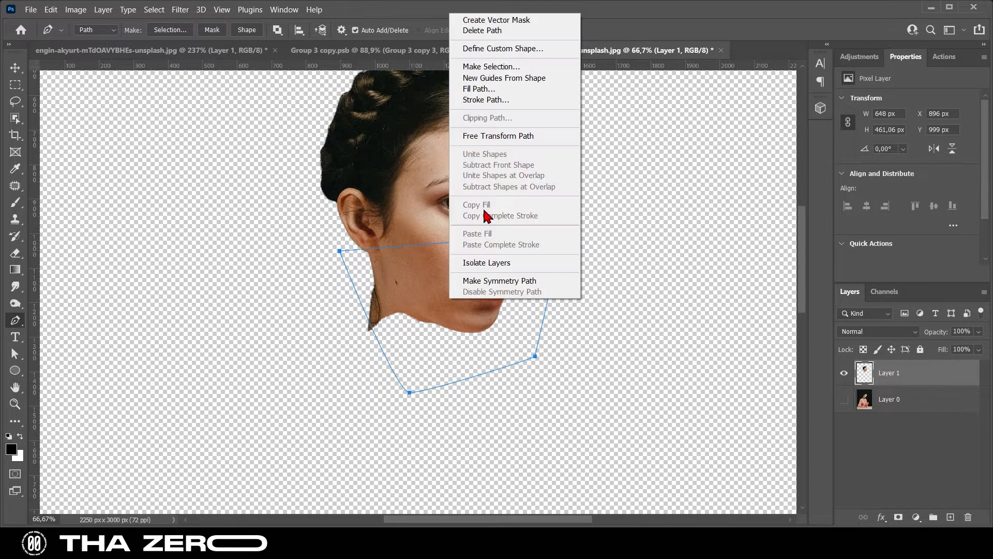
click(490, 67)
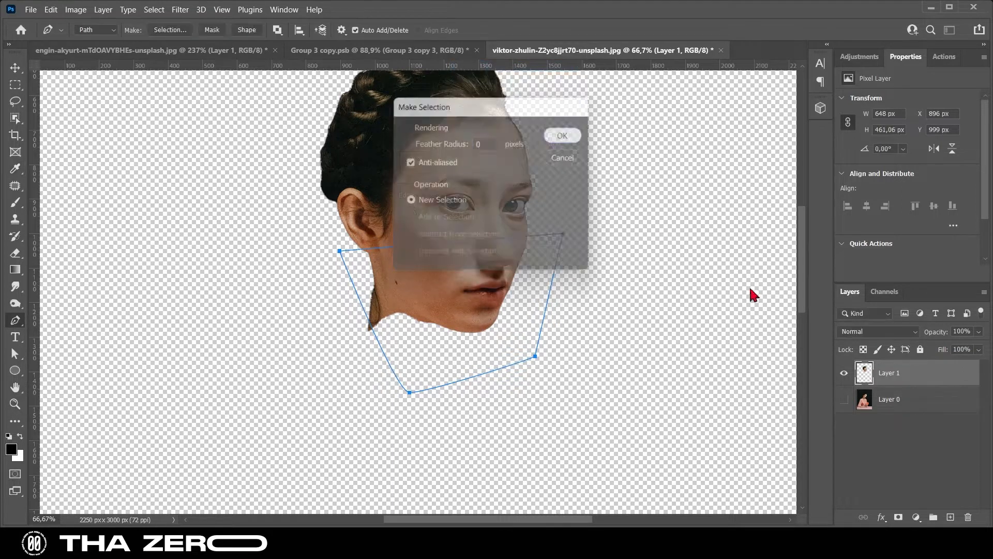
click(561, 135)
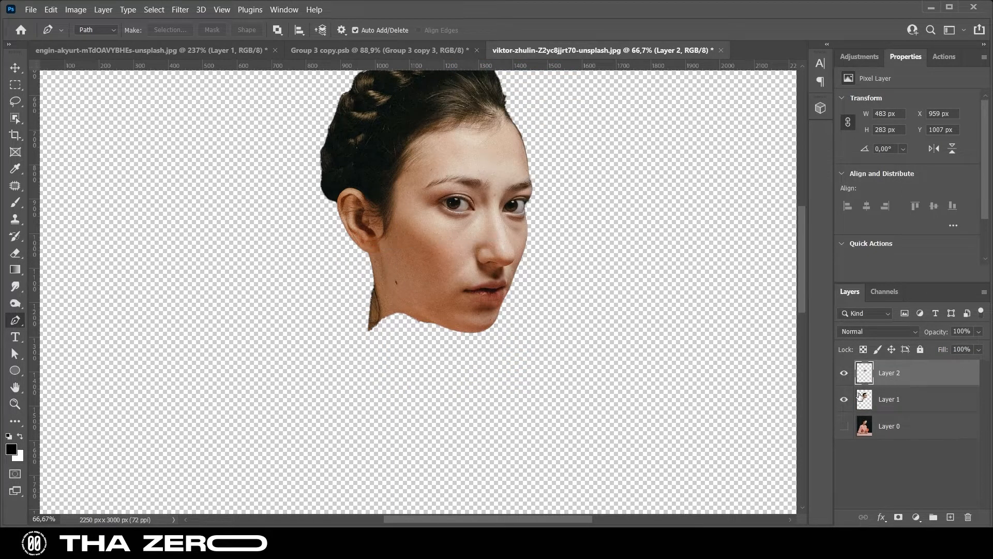
Step: Hide the full head, outline the slice's jawline and delete the ear and neck scraps outside it
click(844, 400)
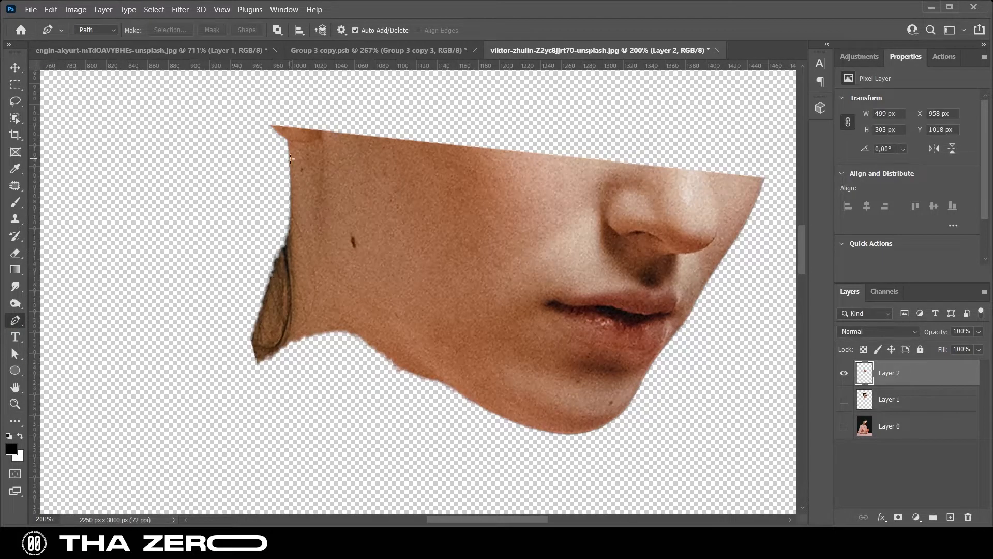
click(467, 405)
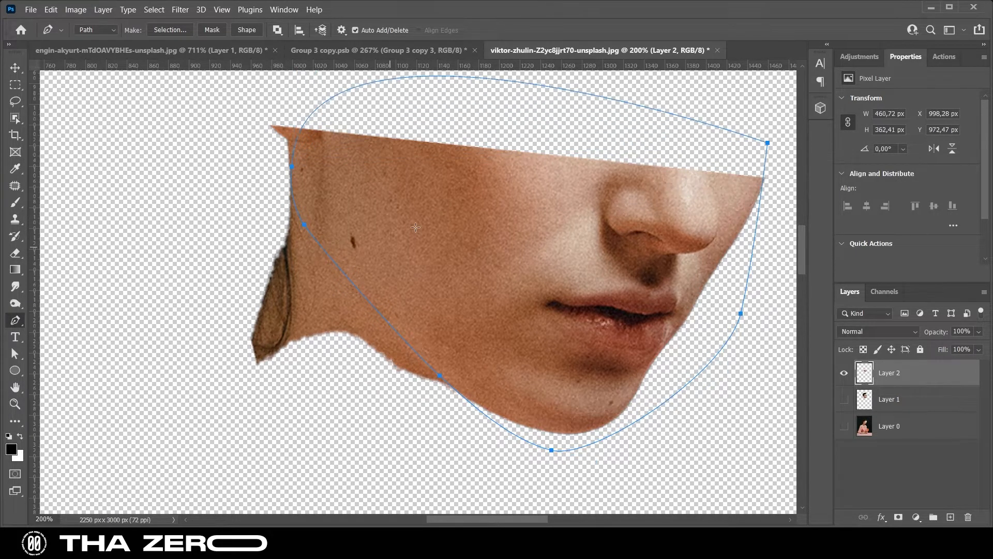
click(169, 30)
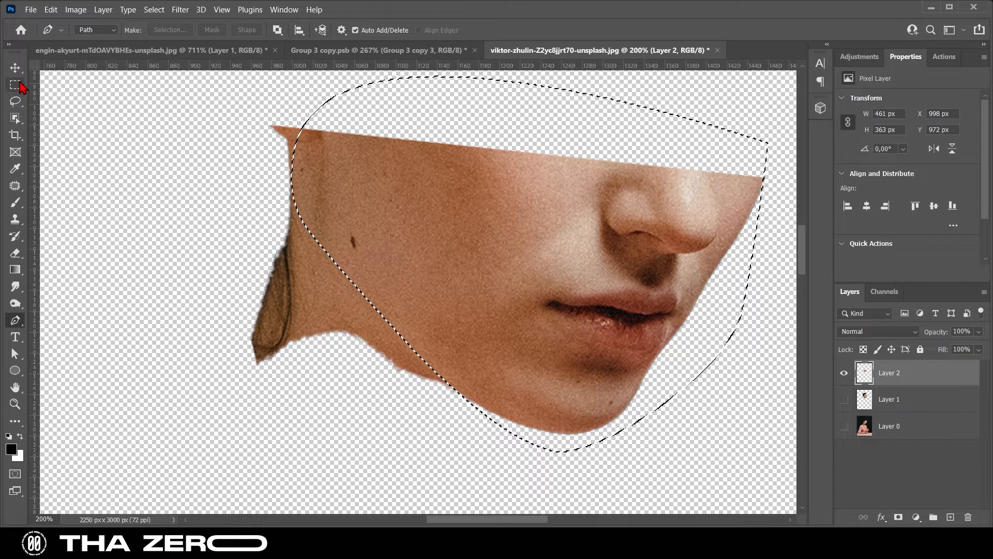
click(16, 85)
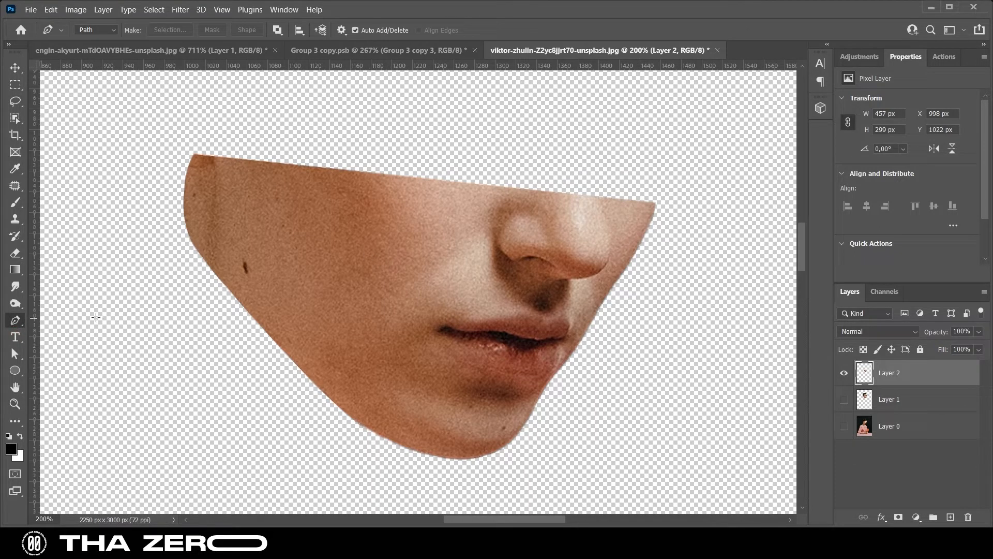
mouse_move(484, 267)
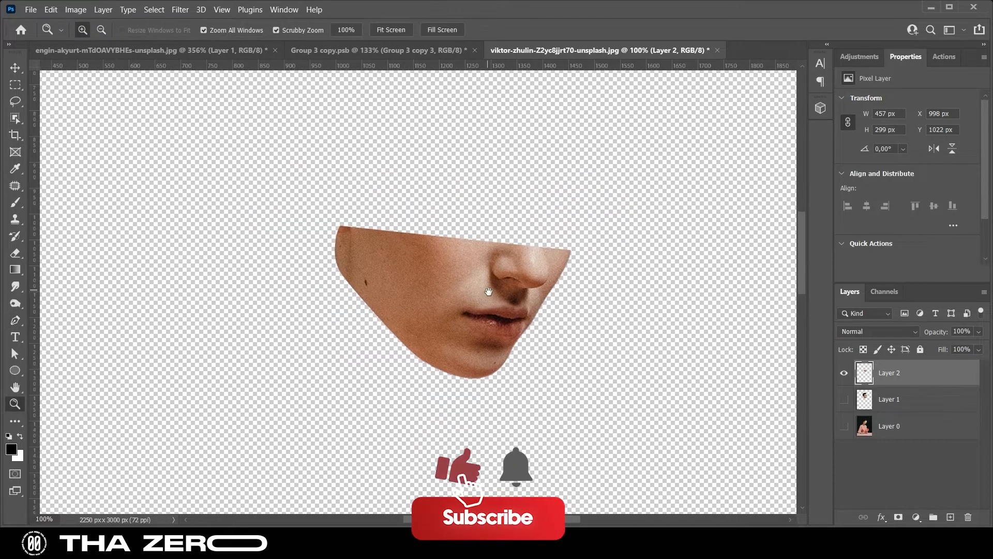
Step: Draw a black ellipse over the slice's top edge and reshape its upper curve to fit the cut
click(16, 320)
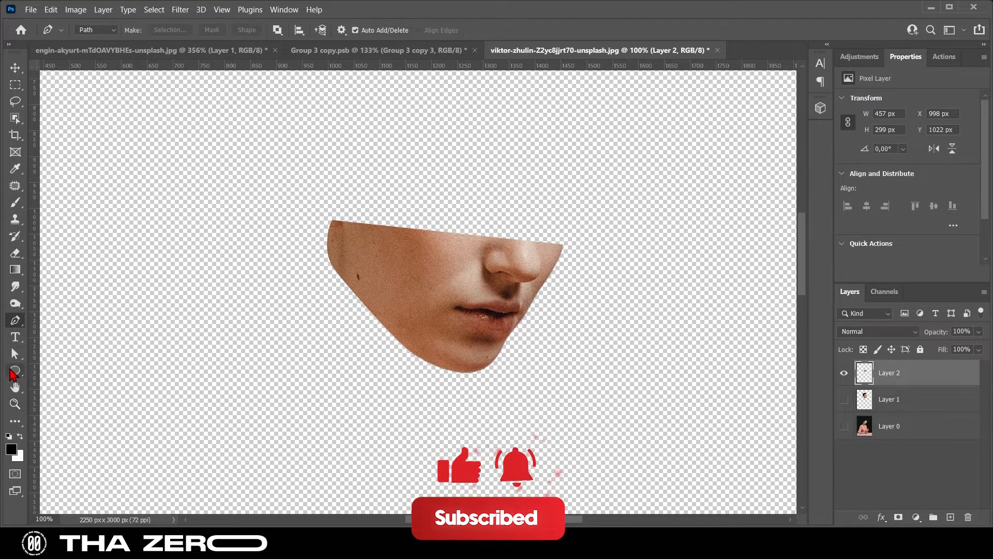
click(16, 371)
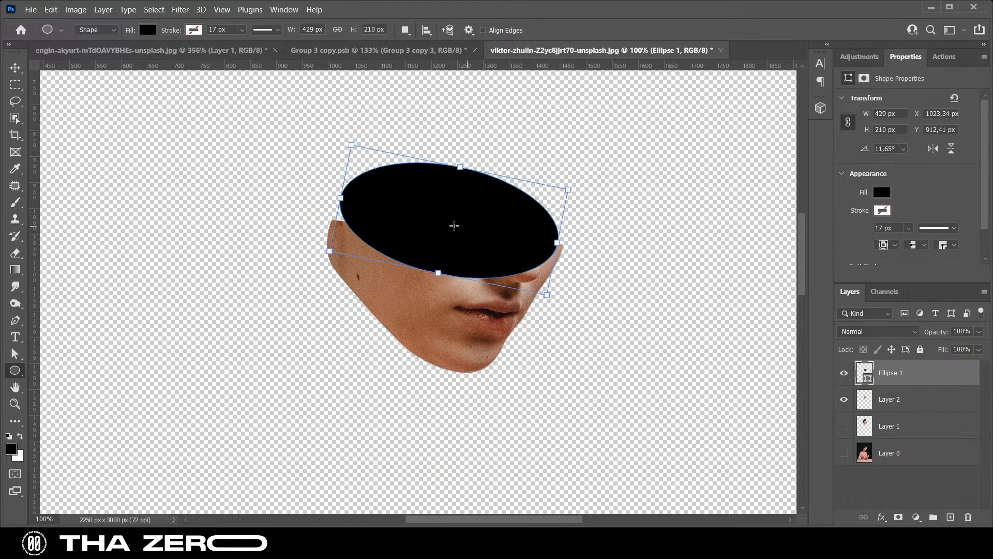
click(15, 69)
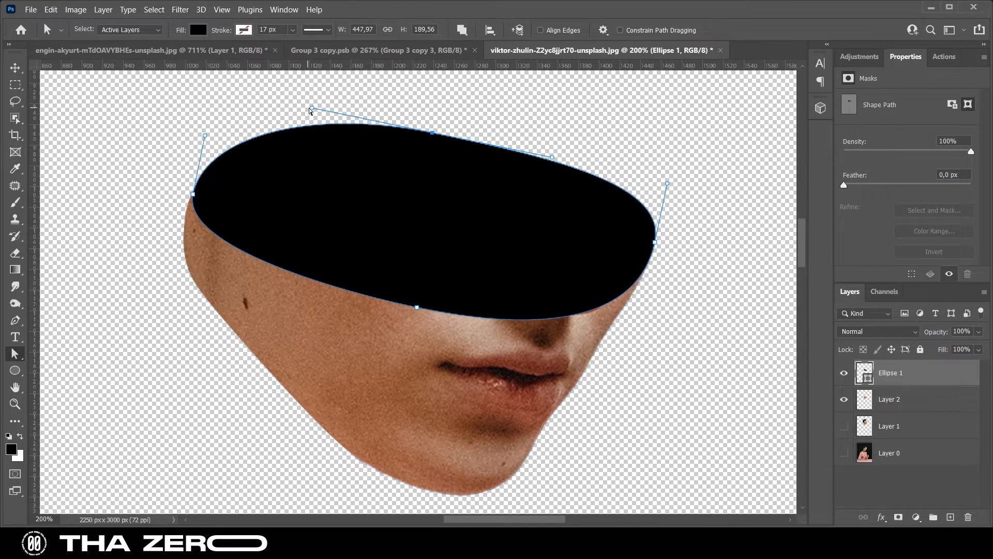
drag(311, 109, 344, 135)
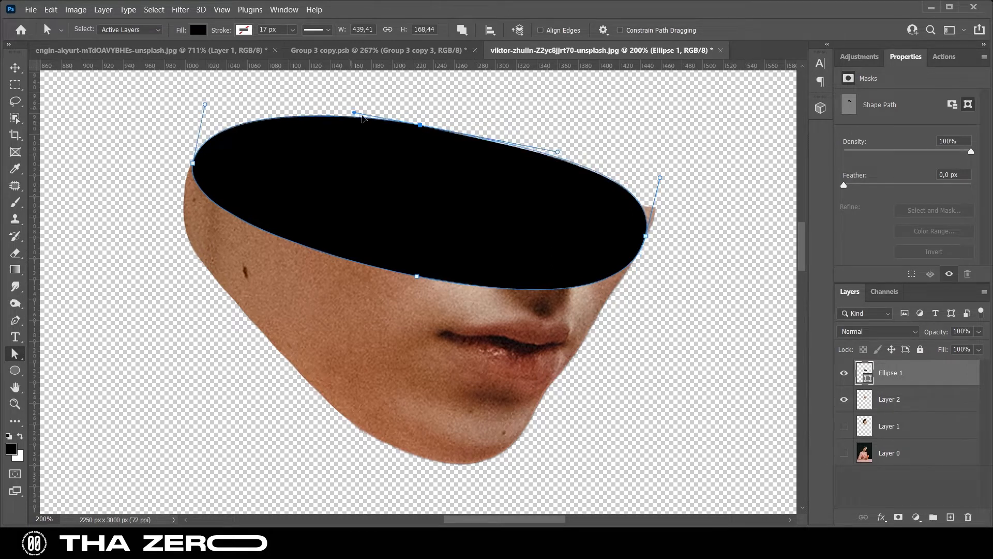
drag(353, 113, 360, 120)
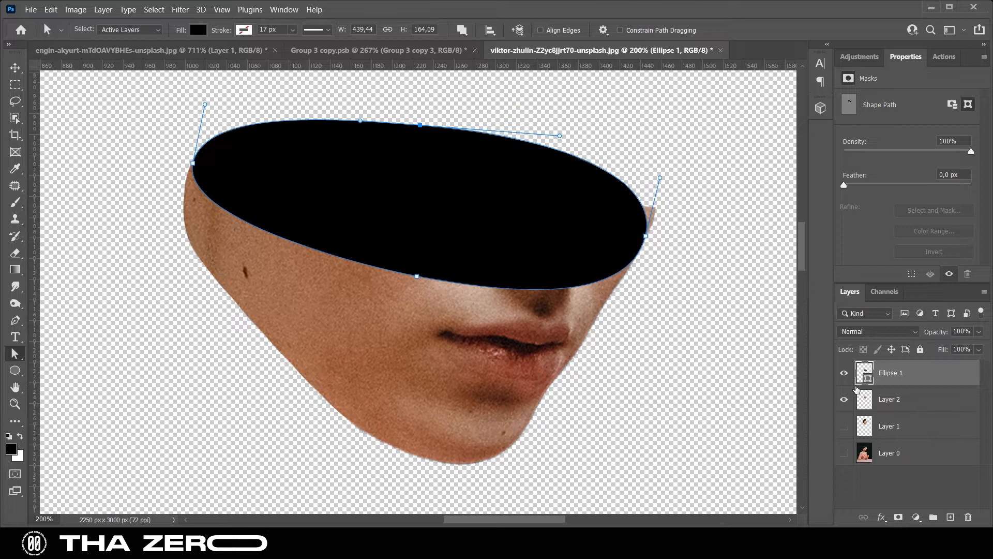
Step: Delete the face pixels inside the ellipse outline so the black oval shows as the hollow top
click(889, 399)
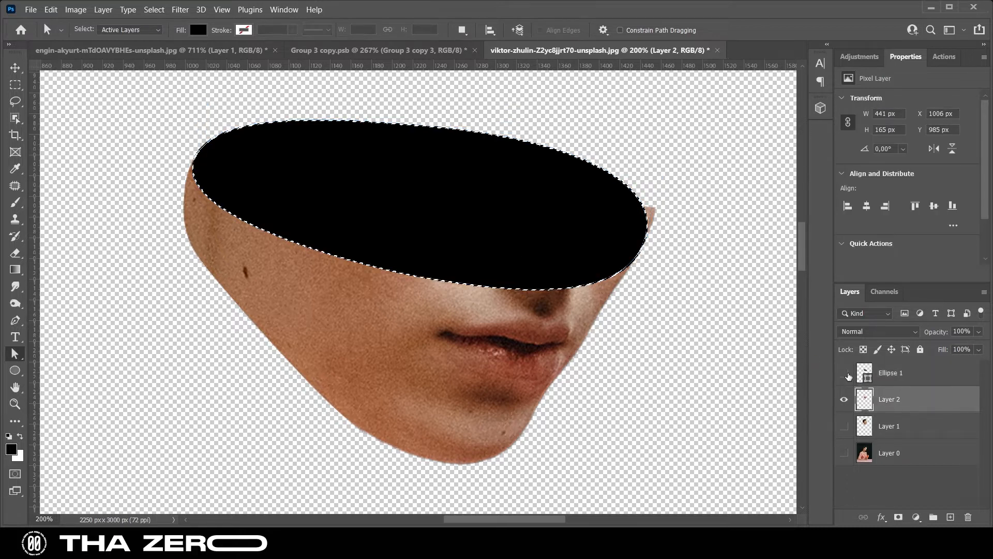
click(844, 373)
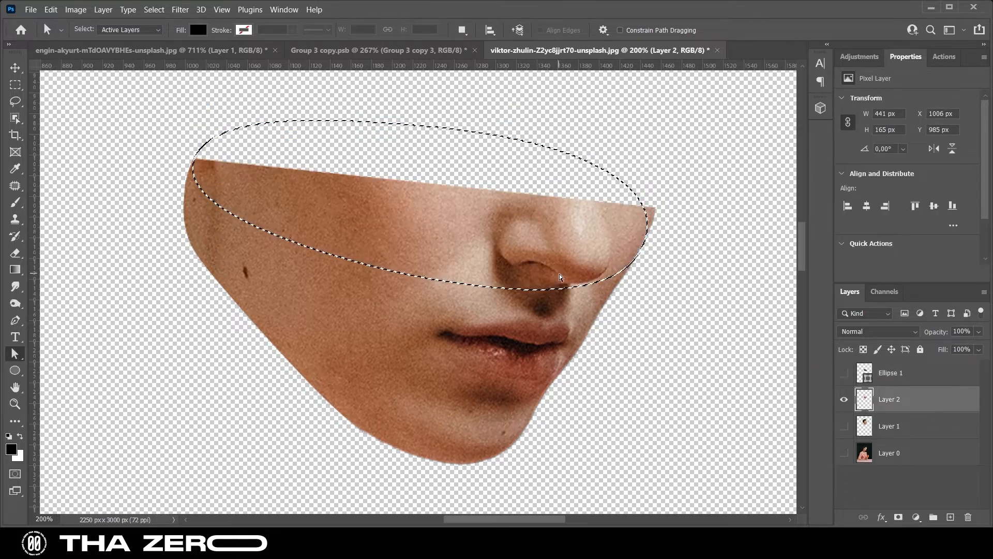
key(Delete)
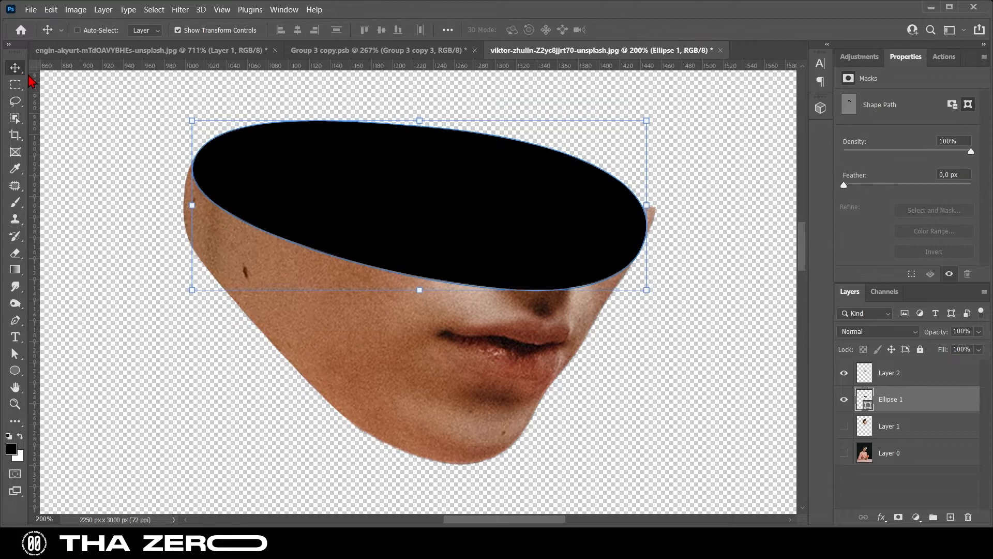
click(890, 373)
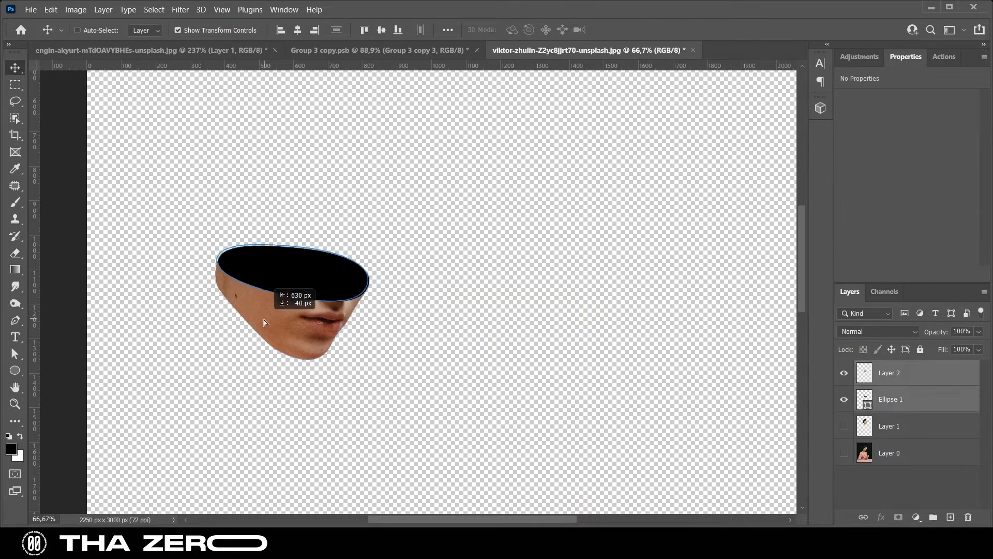
Step: Outline the eye-and-ear band on the full face layer and copy it to its own layer
click(843, 425)
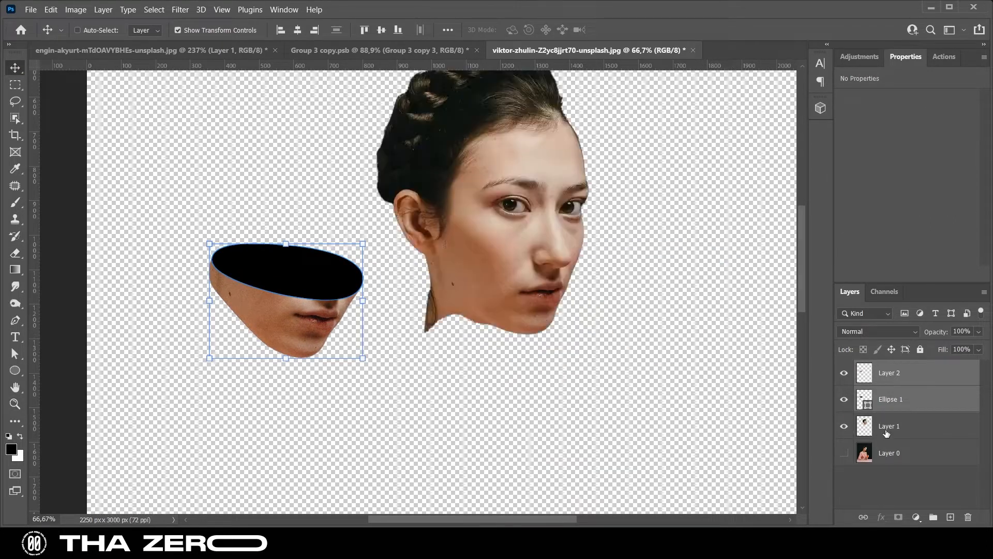
click(890, 425)
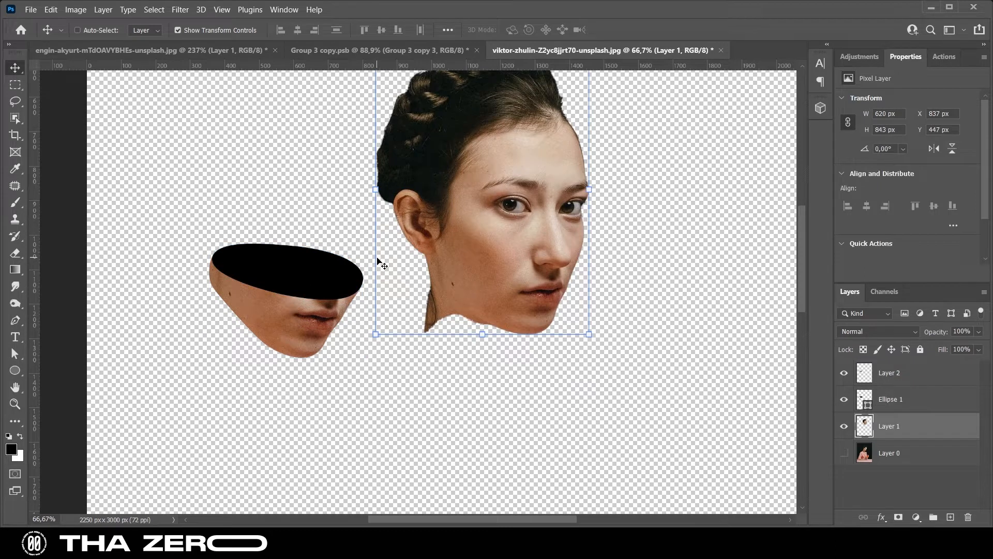
click(15, 320)
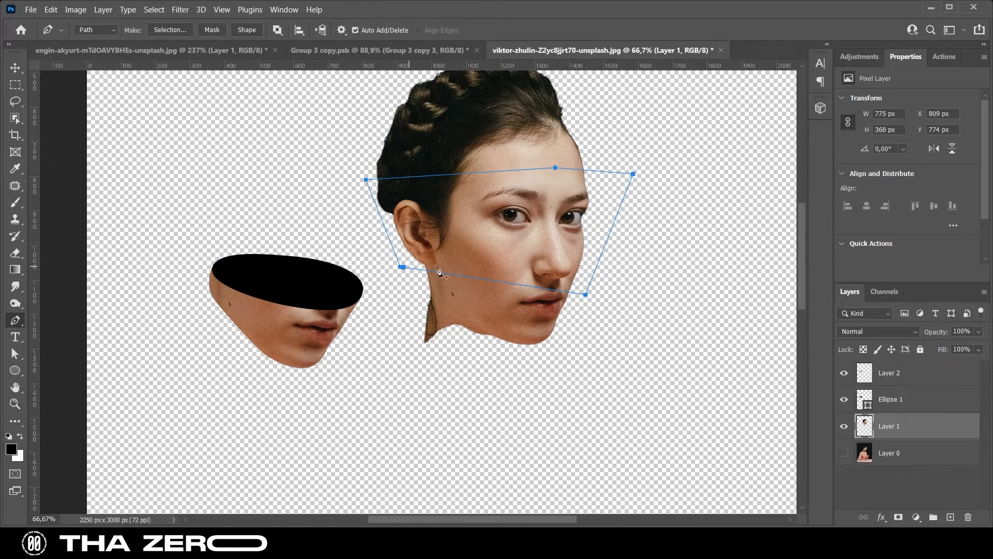
click(170, 30)
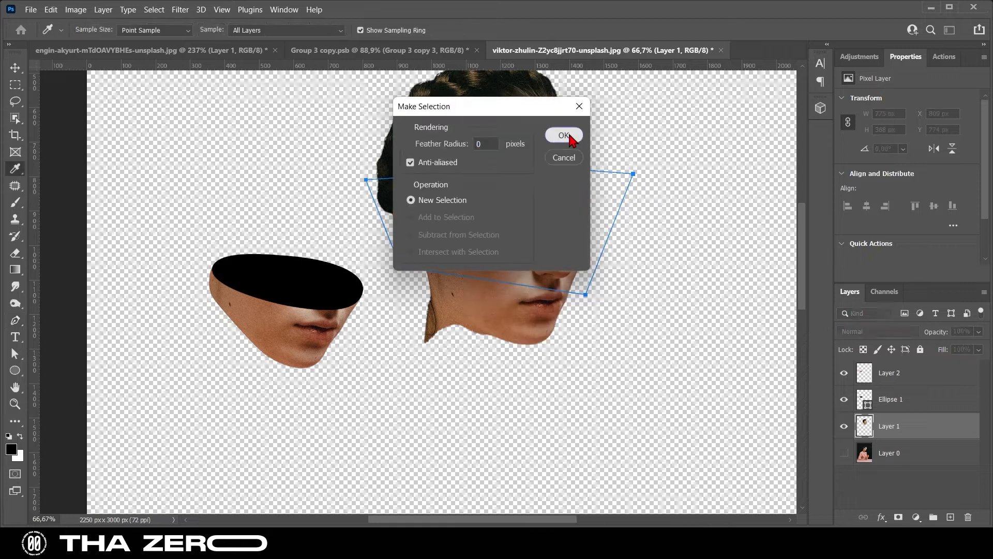
click(563, 135)
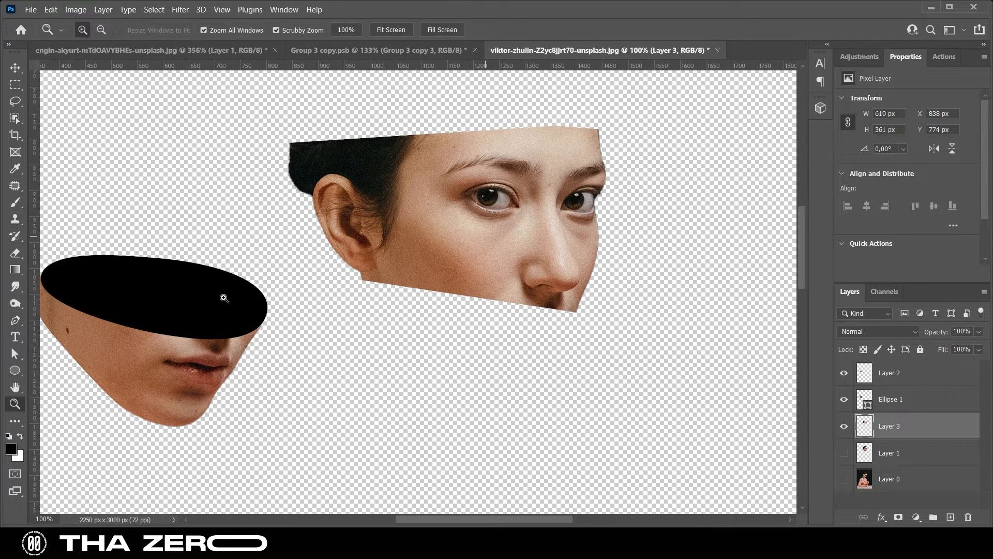
click(889, 399)
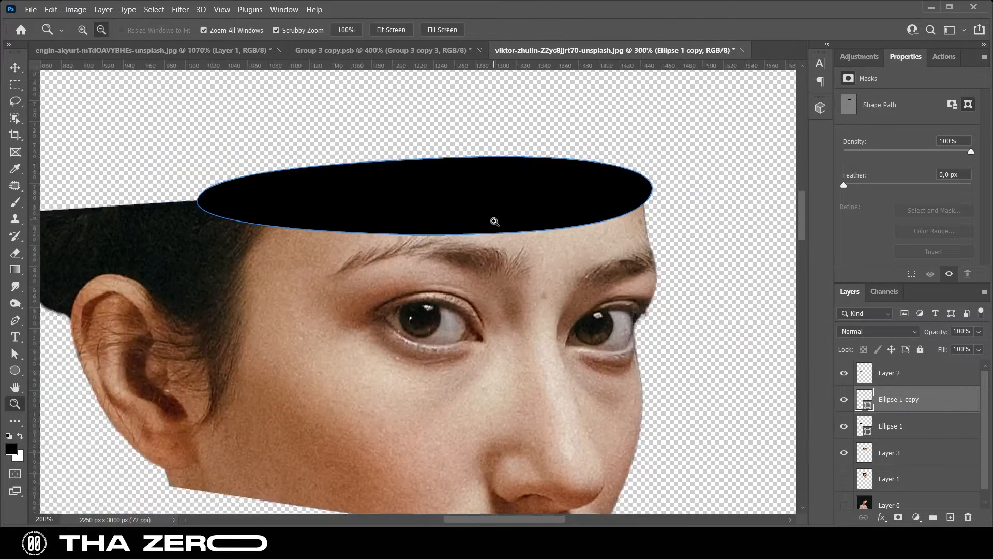
Step: Carve the eye band's top along the ellipse copy's outline, then show the ellipse again
click(15, 67)
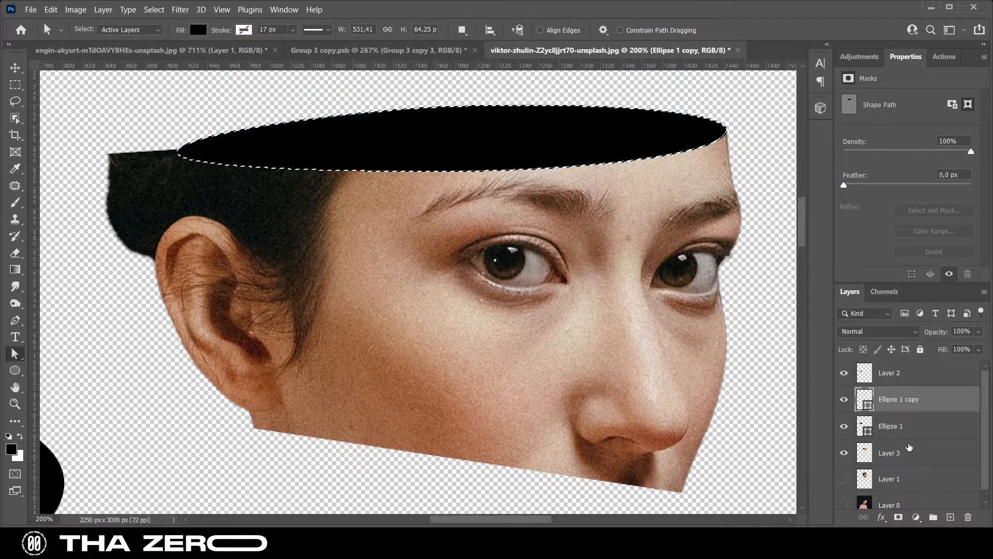
click(890, 452)
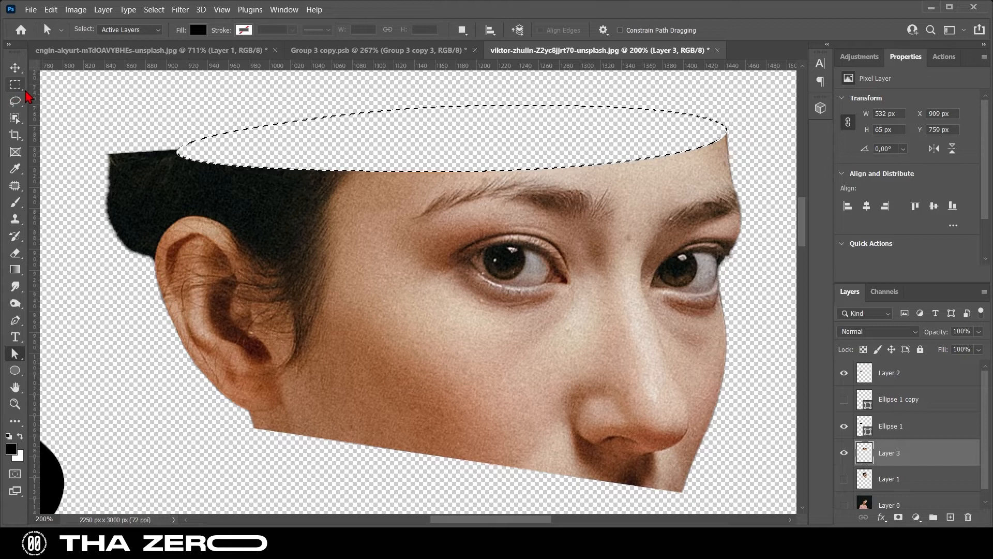
click(845, 399)
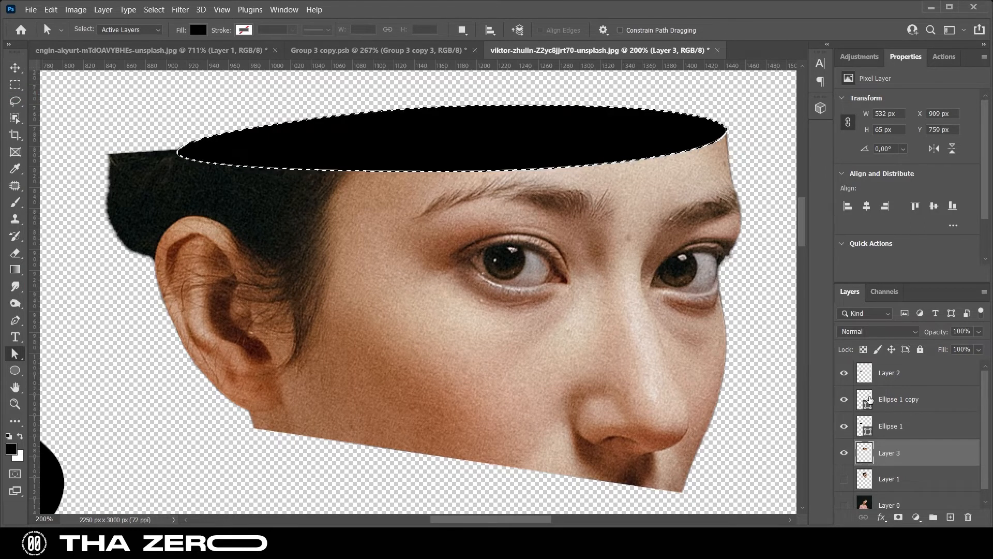
click(16, 69)
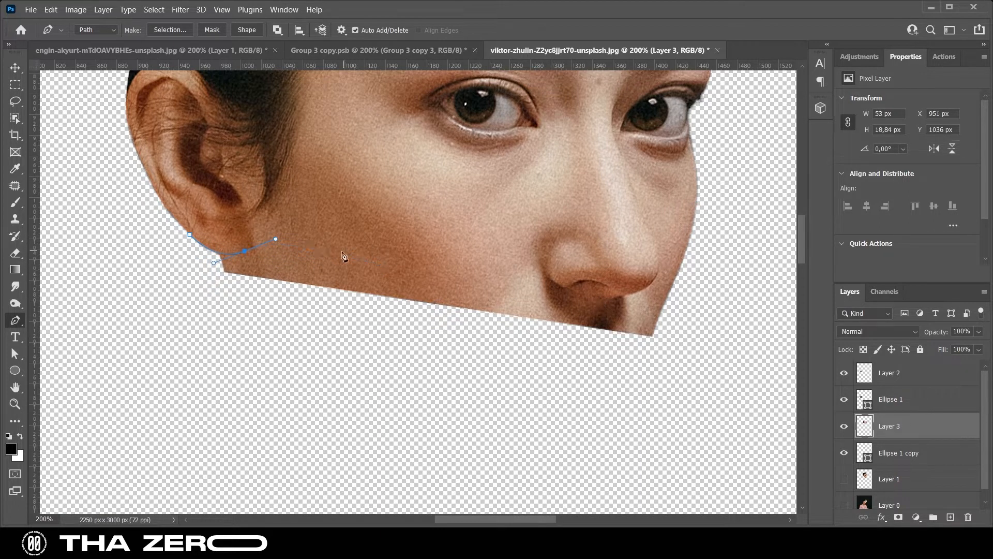
Step: Trace the eye band's lower edge below the ear with a Pen path point
click(675, 283)
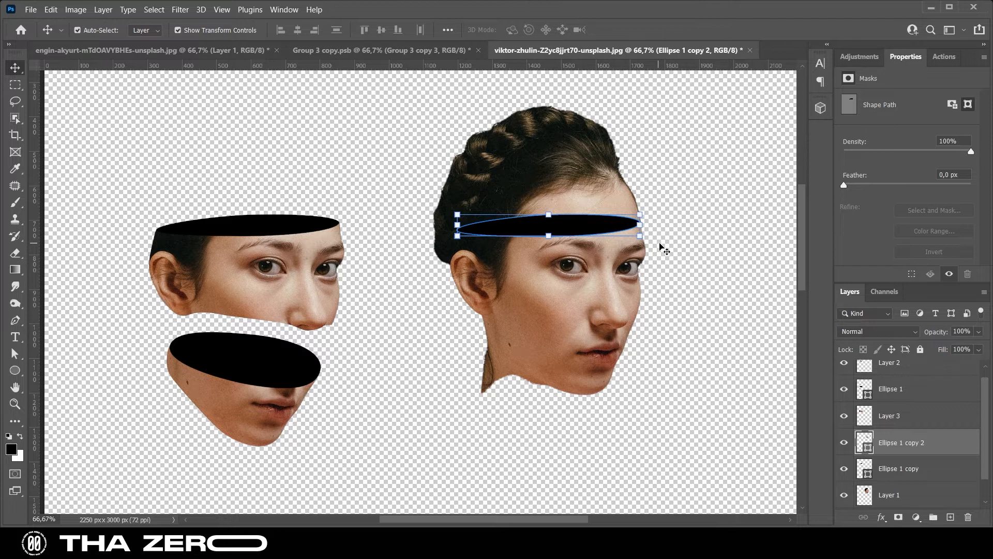
Step: Commit the narrow forehead ellipse and lasso the hair-and-forehead top of the head
click(14, 405)
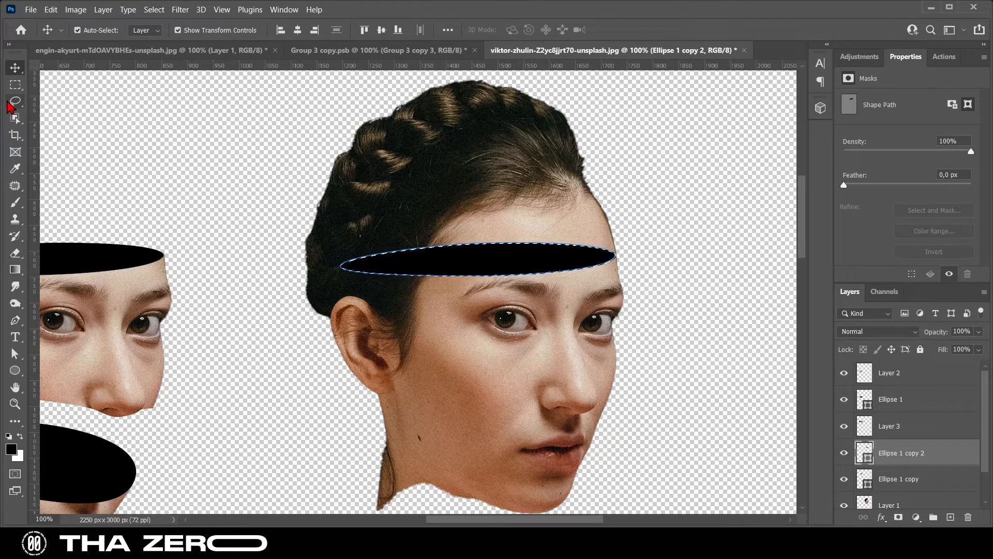
click(16, 100)
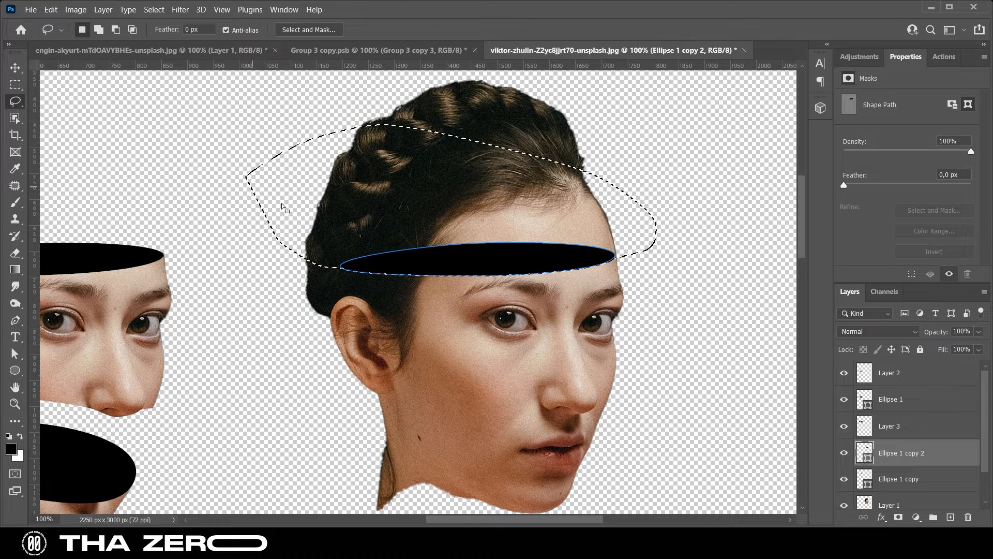
click(890, 468)
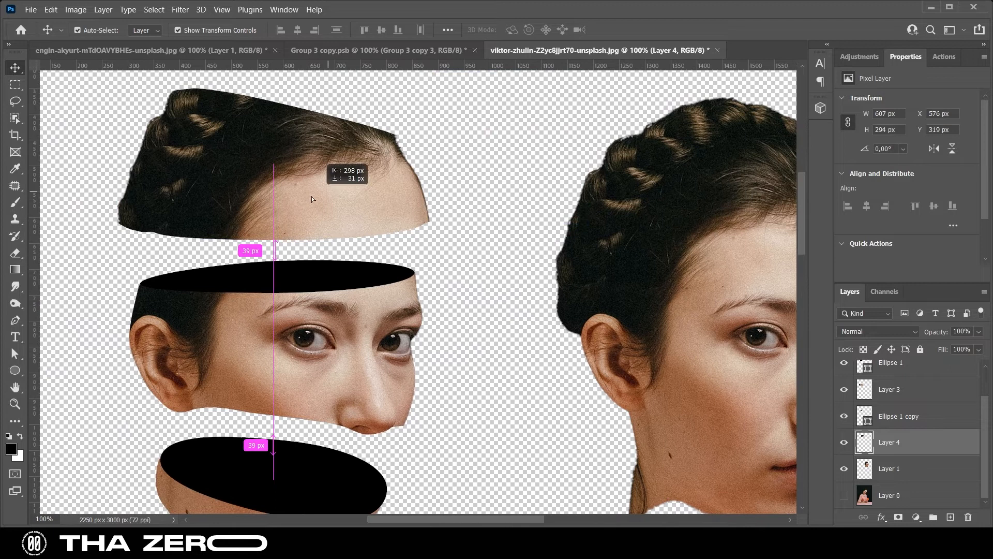
Step: Move the hair piece above the eye band and Layer 4 to the top of the stack
drag(310, 177, 311, 245)
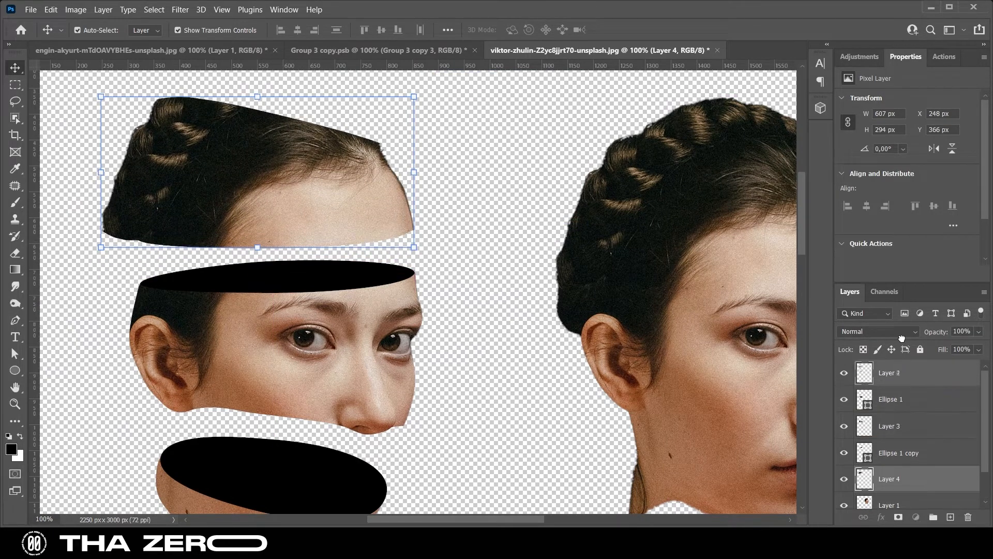
drag(256, 170, 257, 206)
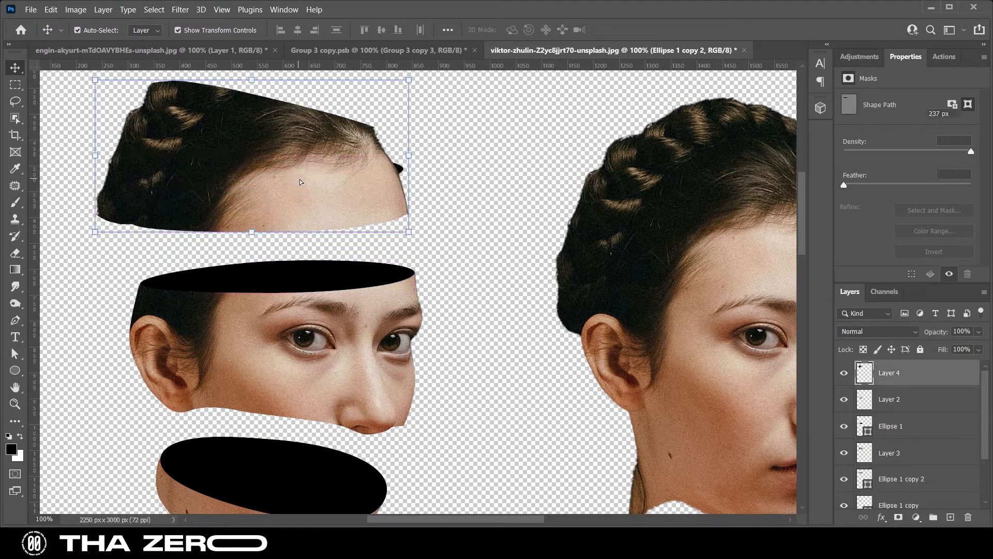
Step: Align the eye band's ellipse to its top edge and flatten the forehead ellipse
click(898, 478)
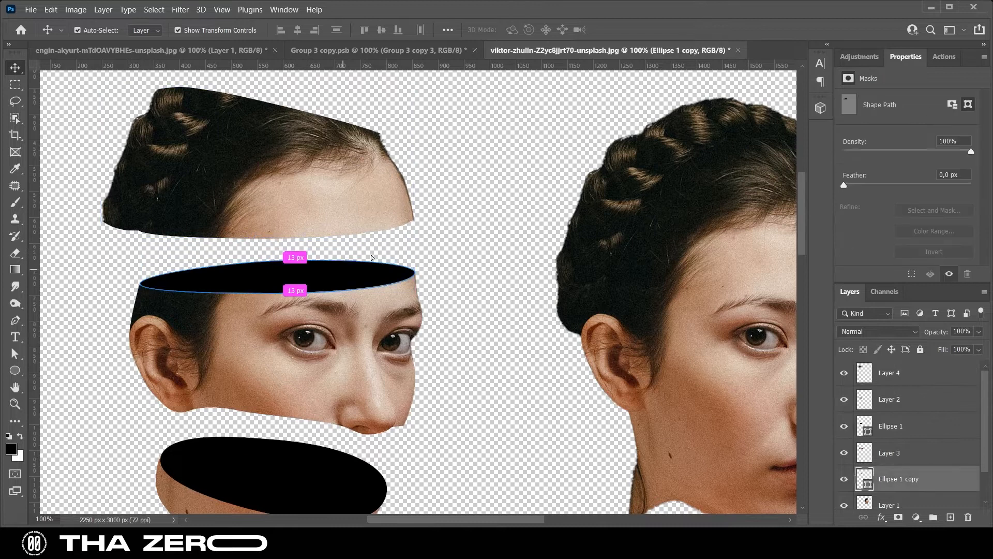
drag(295, 272, 266, 177)
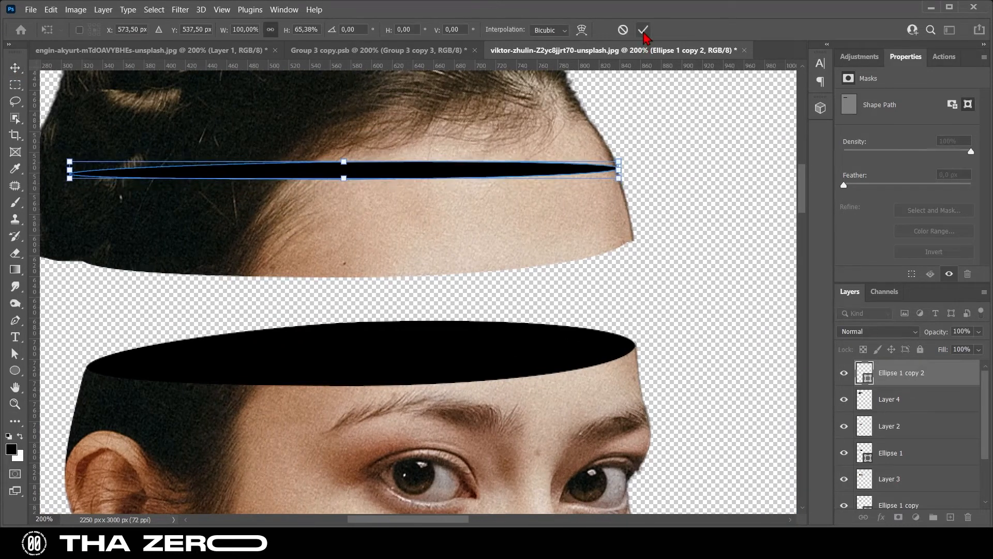
click(642, 30)
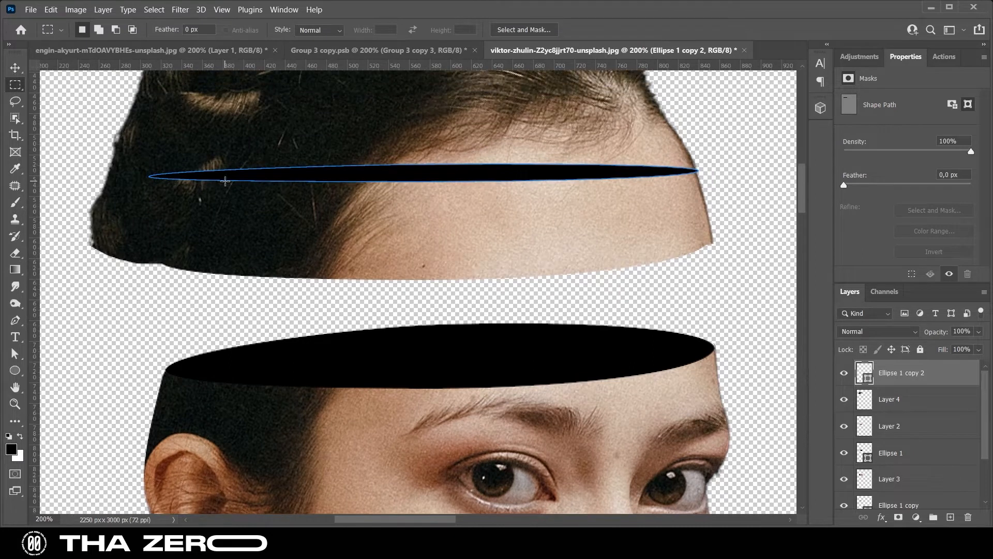
Step: Select the hair above the thin ellipse and pick a large hard eraser to remove it
key(ctrl+t)
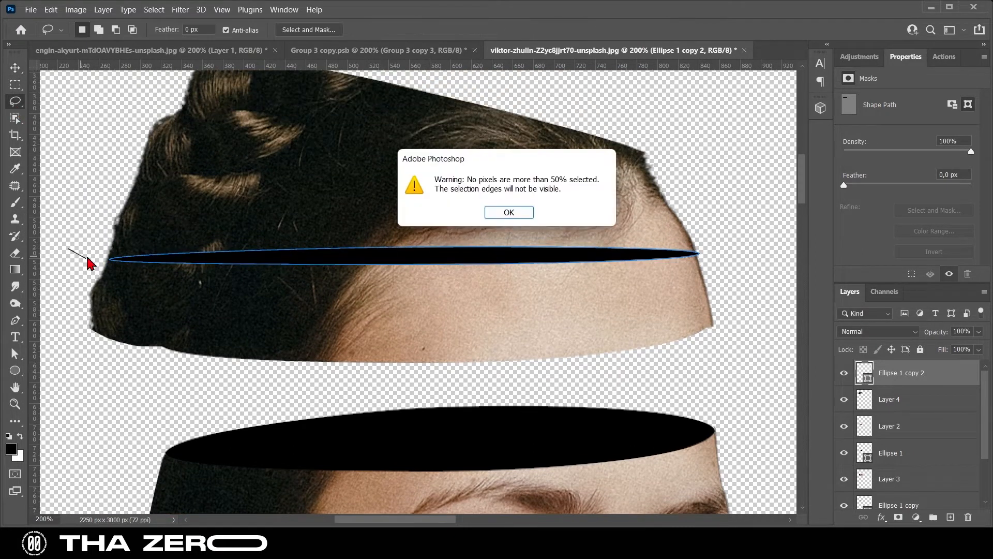
click(509, 212)
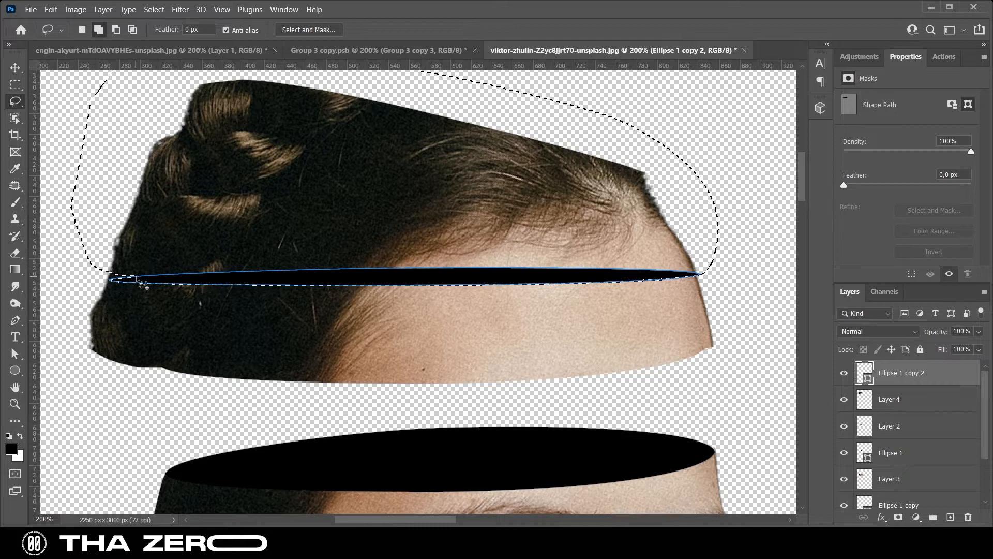
click(890, 398)
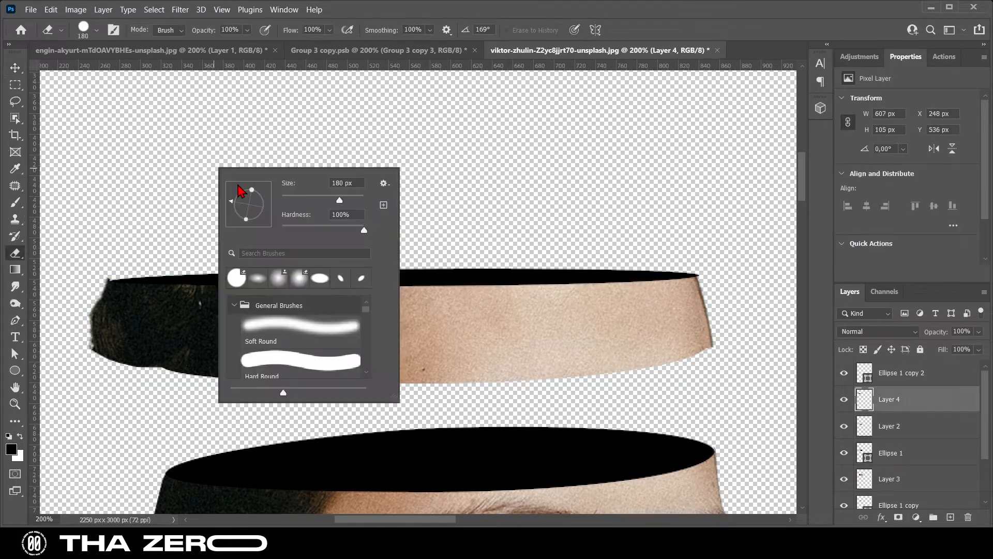
click(15, 68)
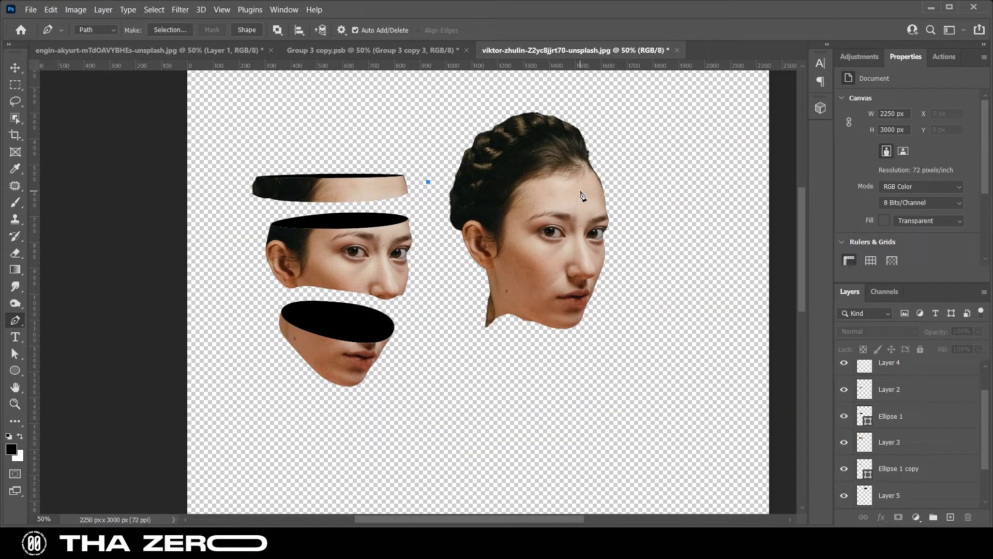
Step: Add a black ellipse under the hair-crown slice, resize it and bend its curve to the slice edge
click(432, 184)
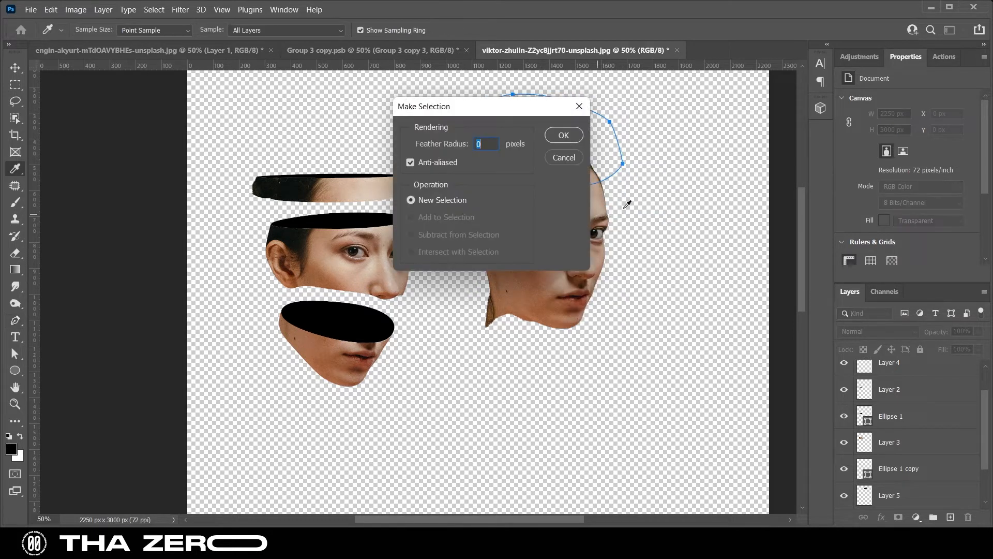
click(562, 134)
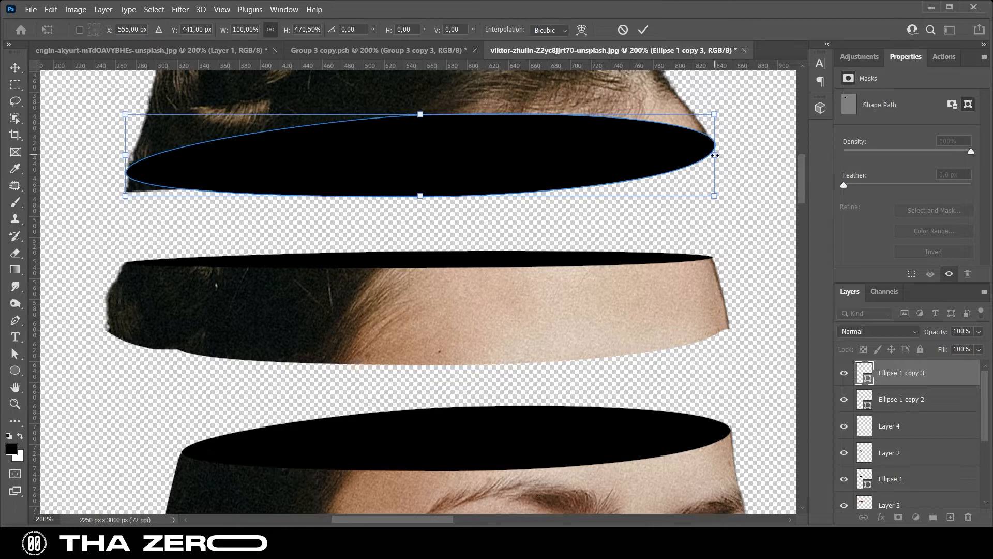
click(643, 29)
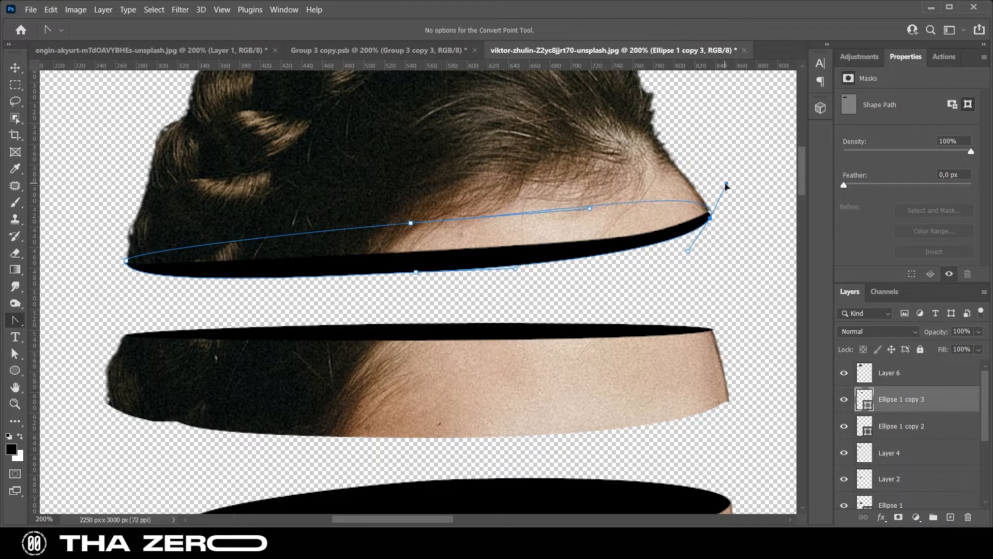
click(15, 68)
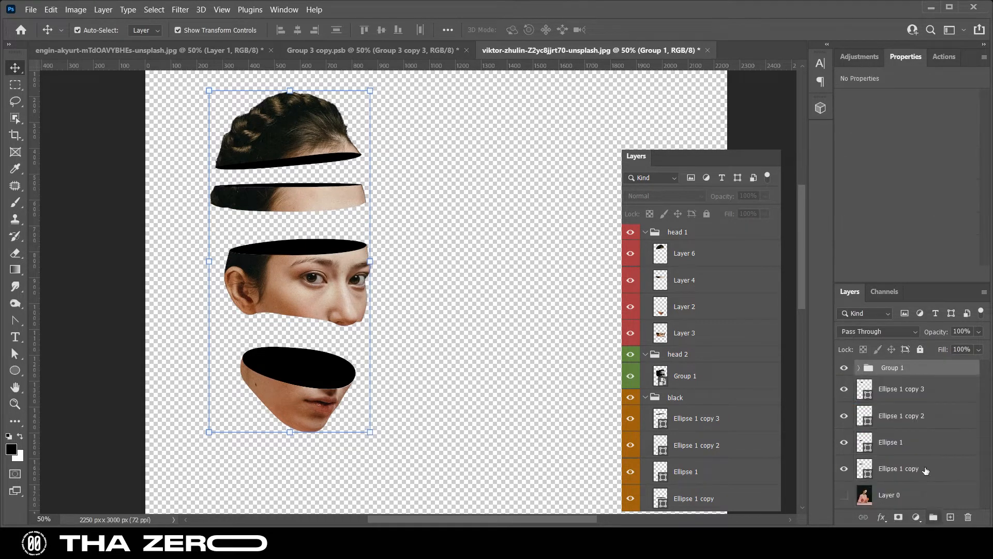
Step: Rename the face-slices group h1 and toggle its visibility to check the grouping
double_click(893, 367)
text(h1)
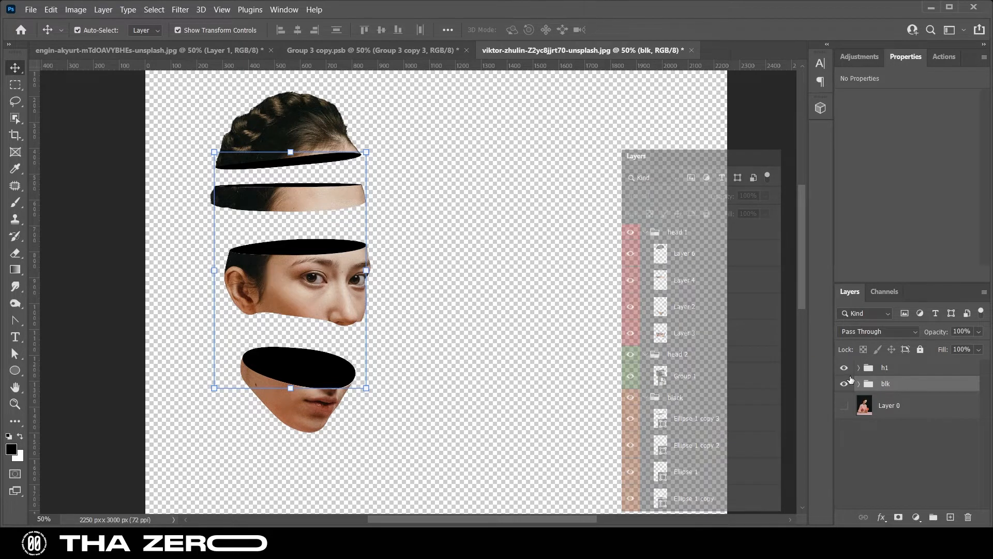
click(844, 368)
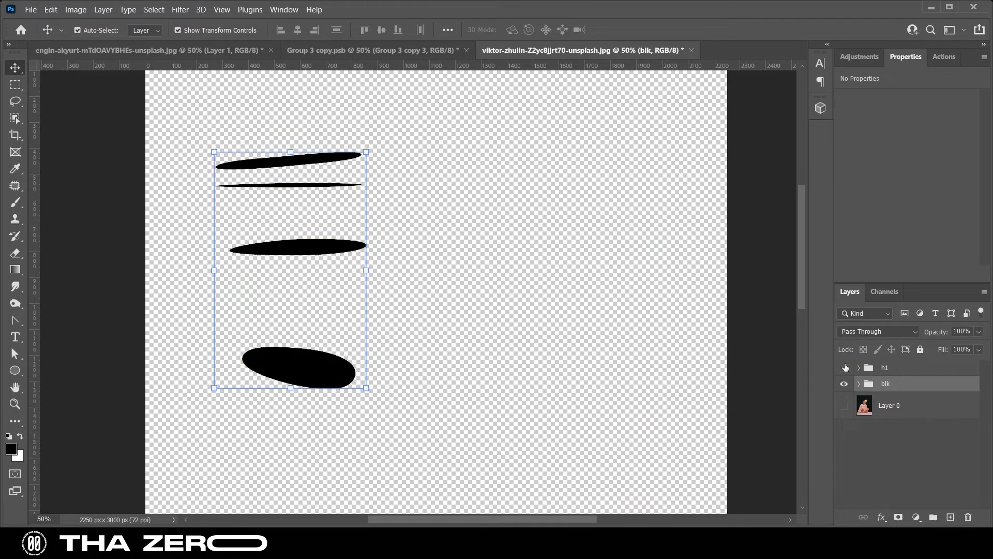
click(844, 367)
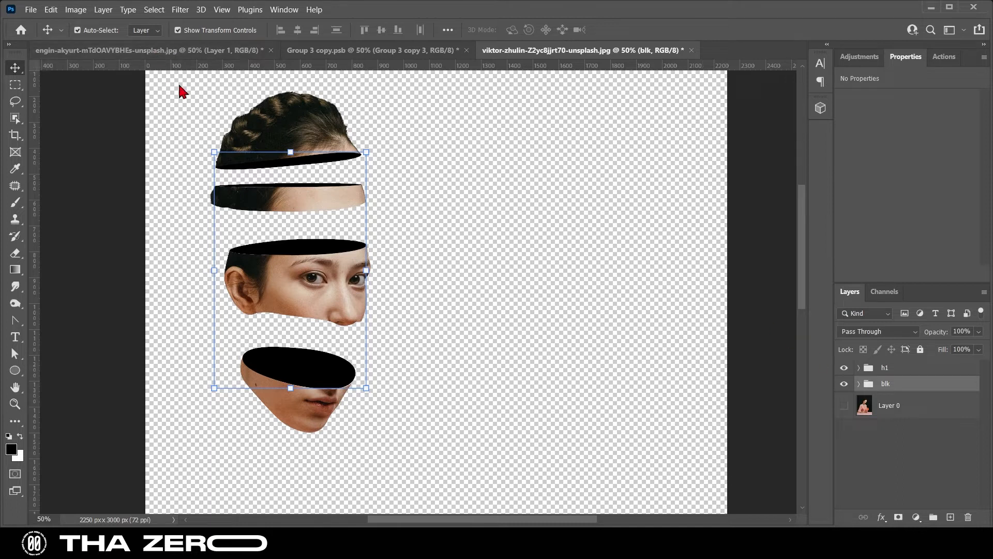
click(149, 50)
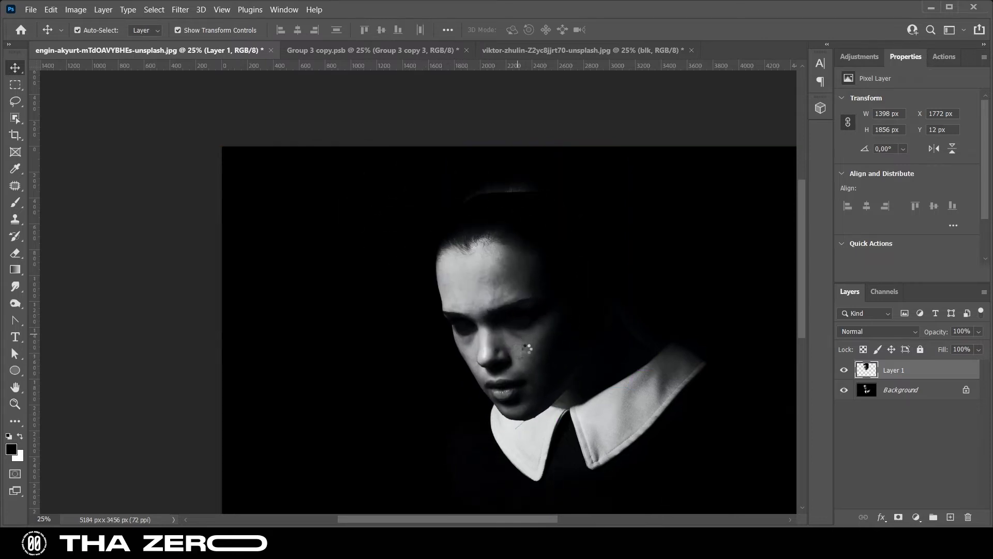
Step: Paste the black-and-white face into the collage, scale it down and nudge it into the forehead gap
click(570, 50)
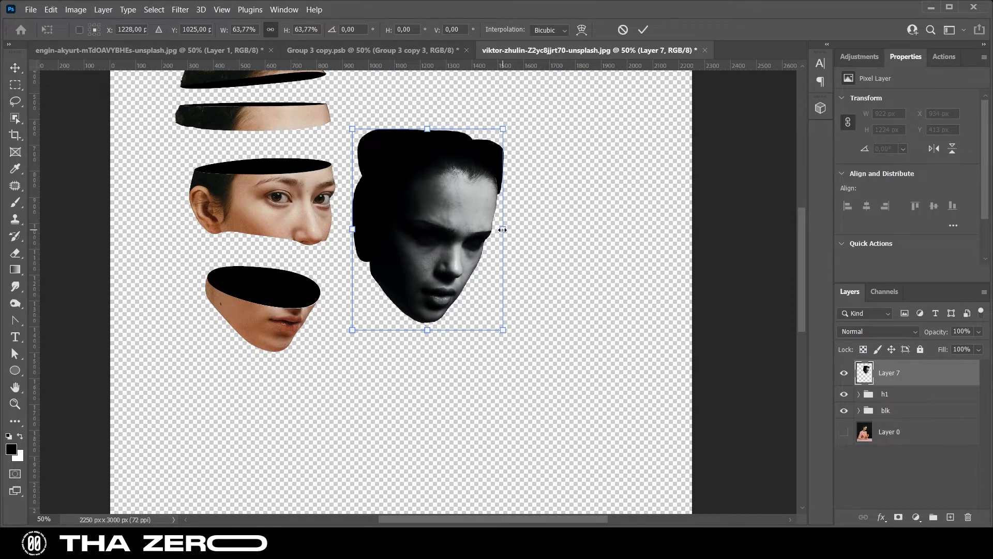
click(642, 29)
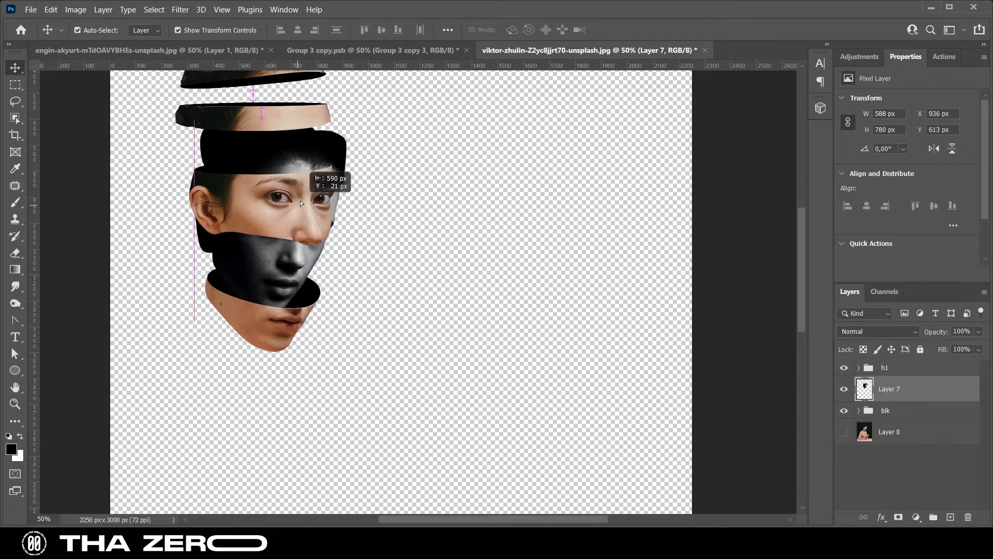
drag(301, 203, 305, 185)
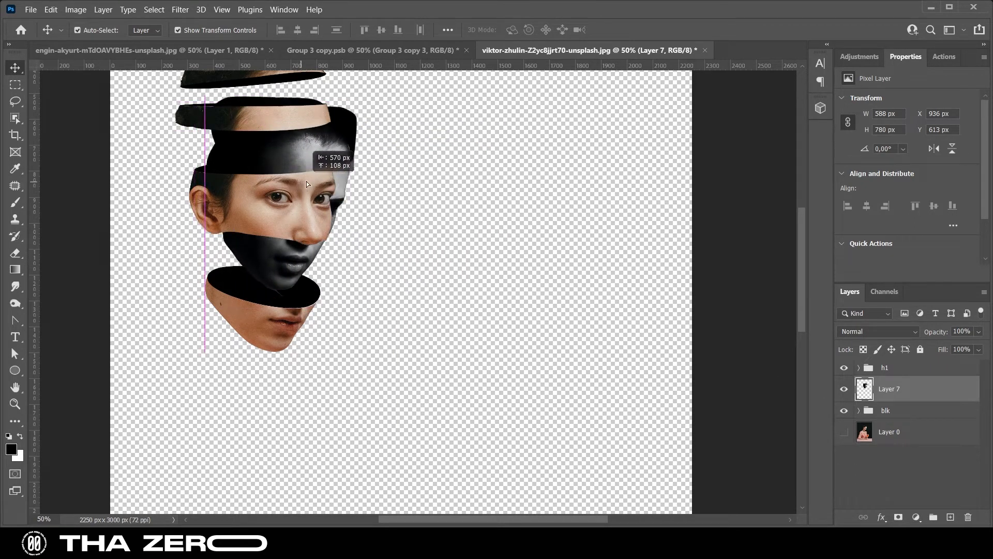
drag(306, 184, 299, 166)
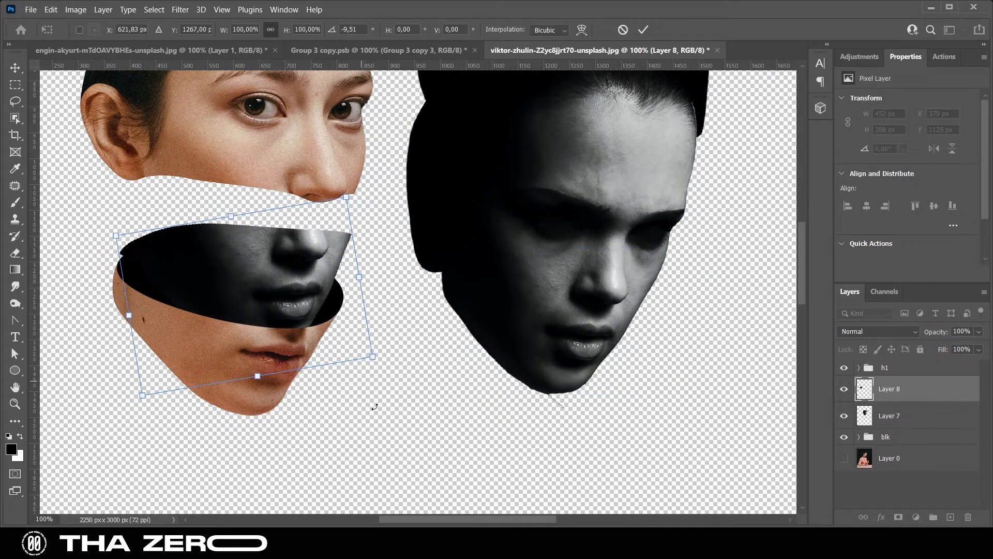
Step: Place a rotated face copy behind the lower band and erase stray hair on the upper band
click(643, 30)
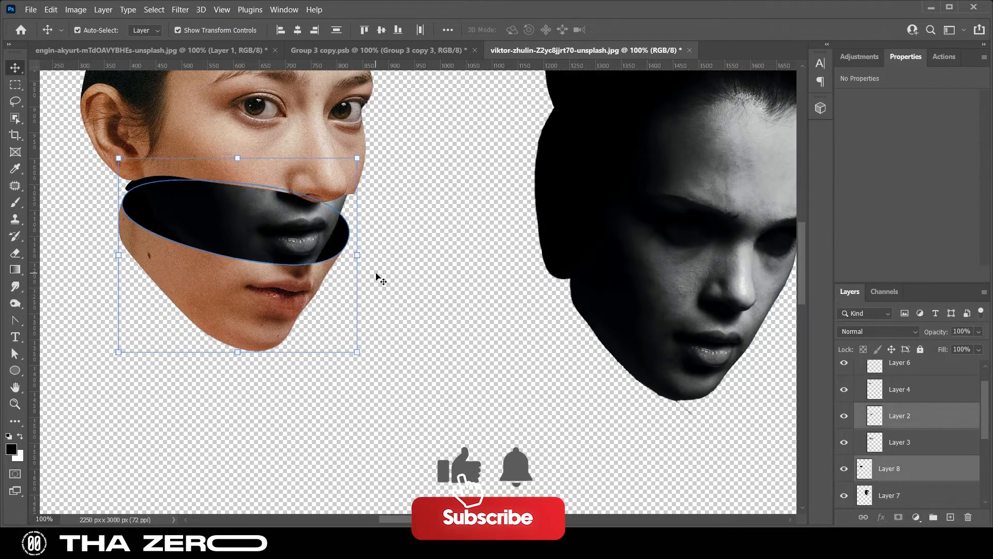
click(890, 467)
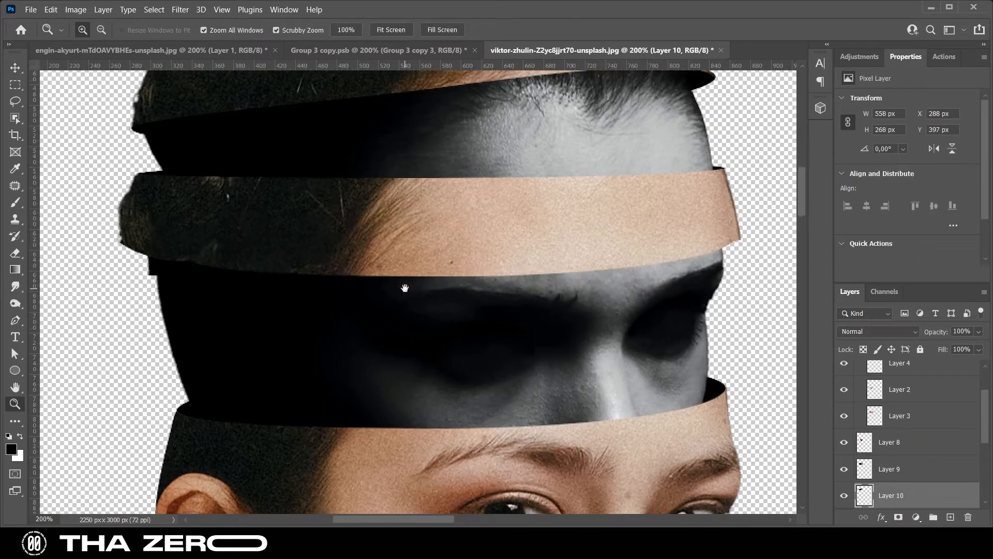
click(16, 253)
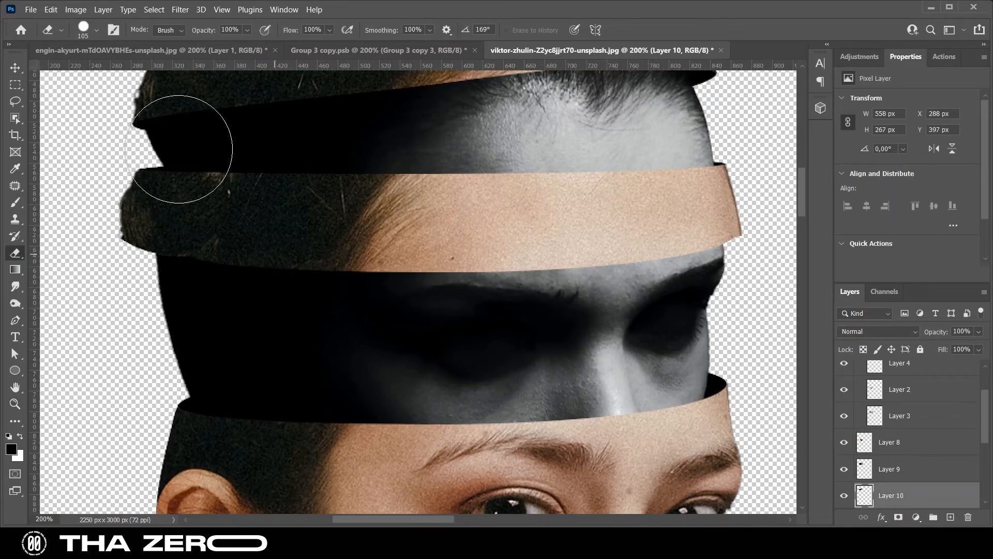
click(15, 68)
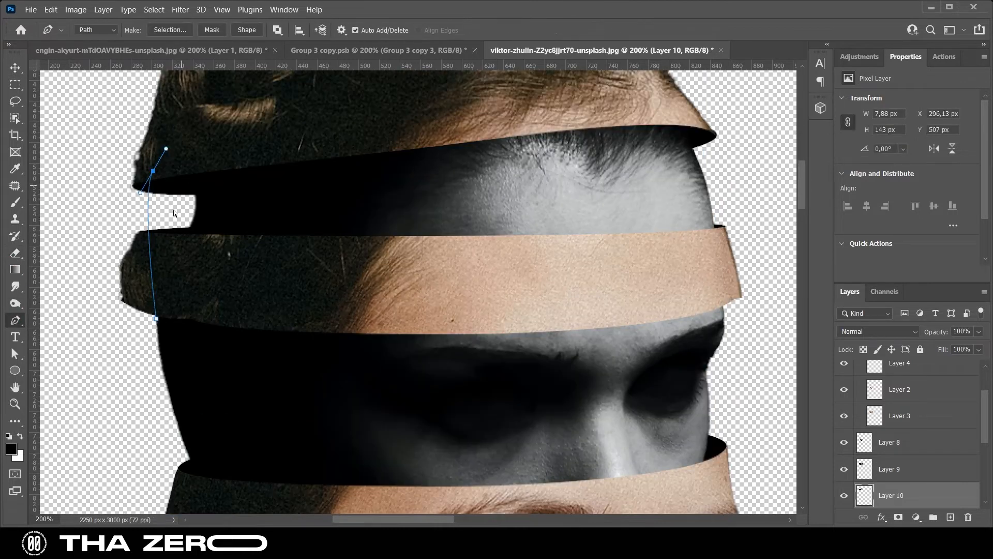
Step: Trace the upper band's left edge with the Pen and turn the path into a selection
click(158, 334)
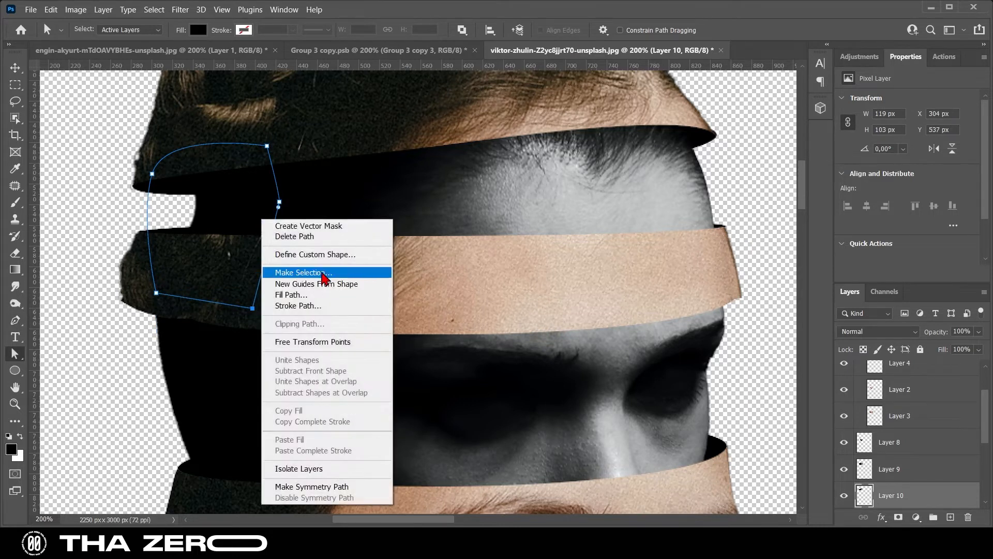
click(303, 272)
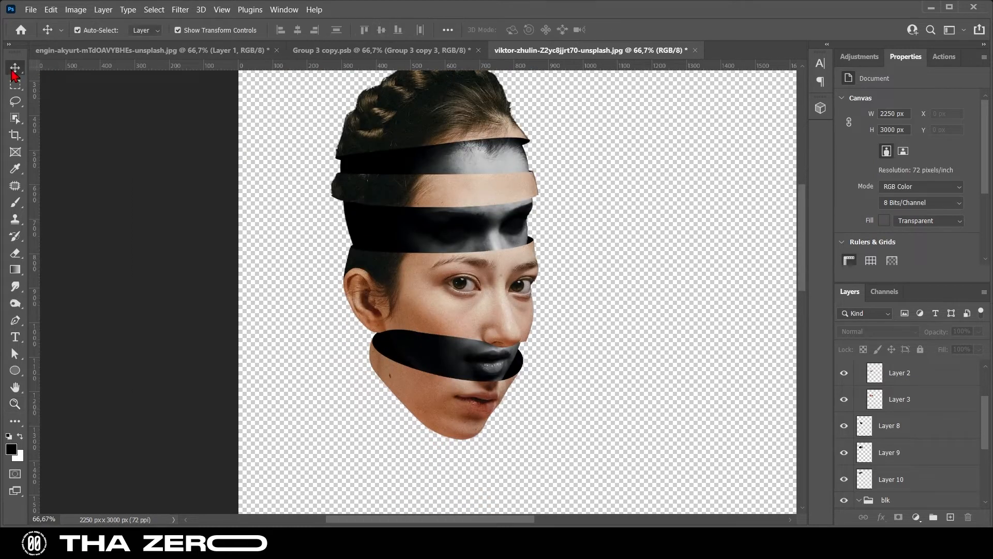
Step: Merge a copy of group h1 and give it a solid black Color Overlay
click(884, 367)
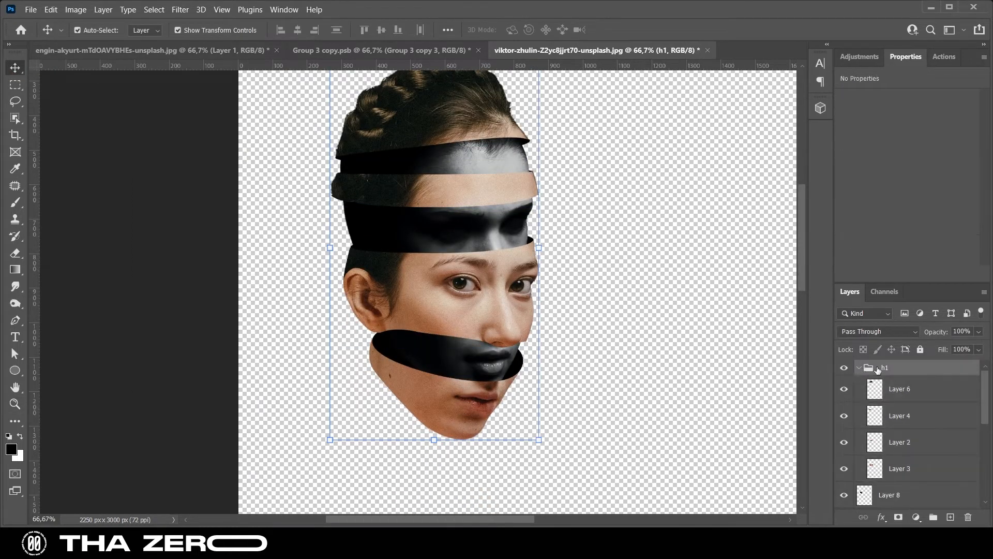
right_click(884, 367)
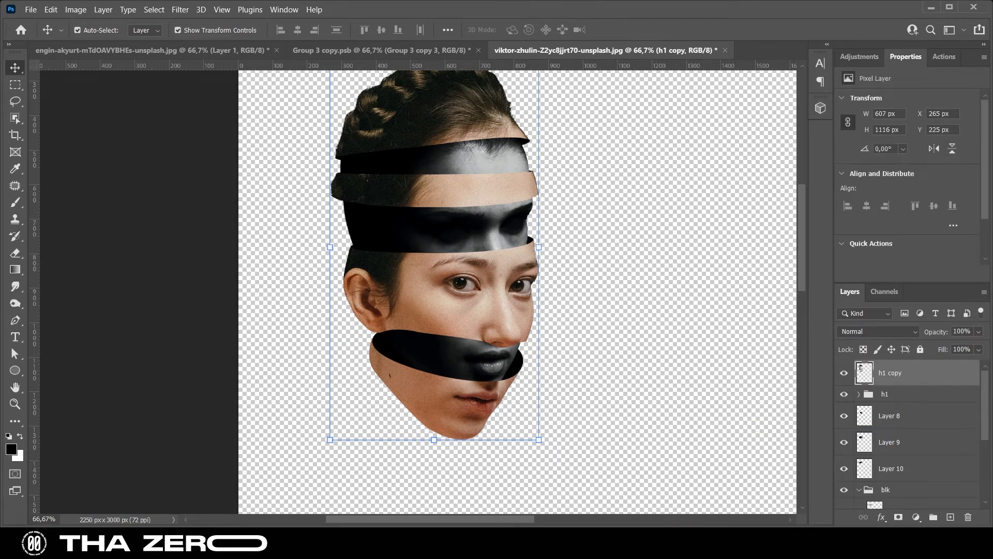
double_click(890, 372)
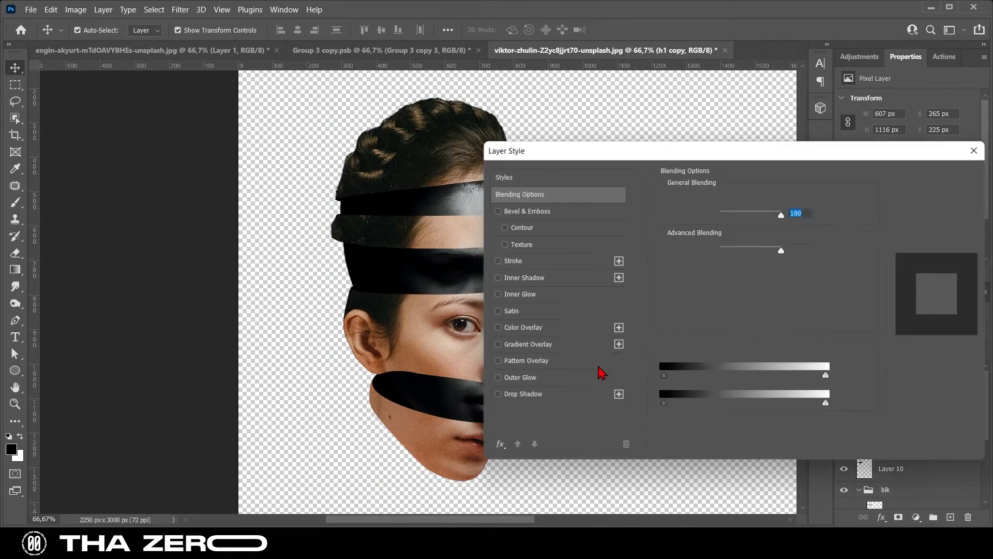
click(496, 328)
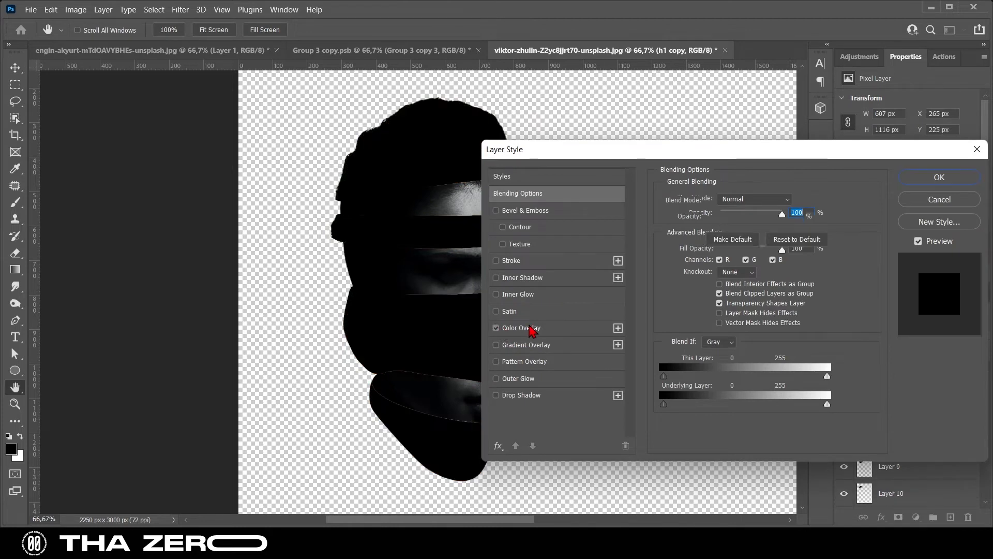
click(940, 177)
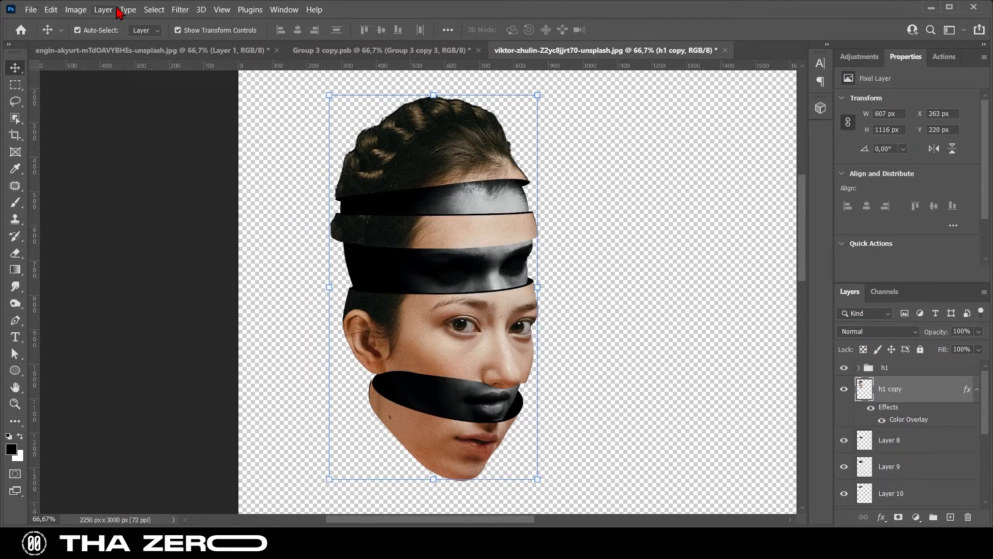
Step: Add a layer mask to the black shadow copy via the Layer menu
click(179, 10)
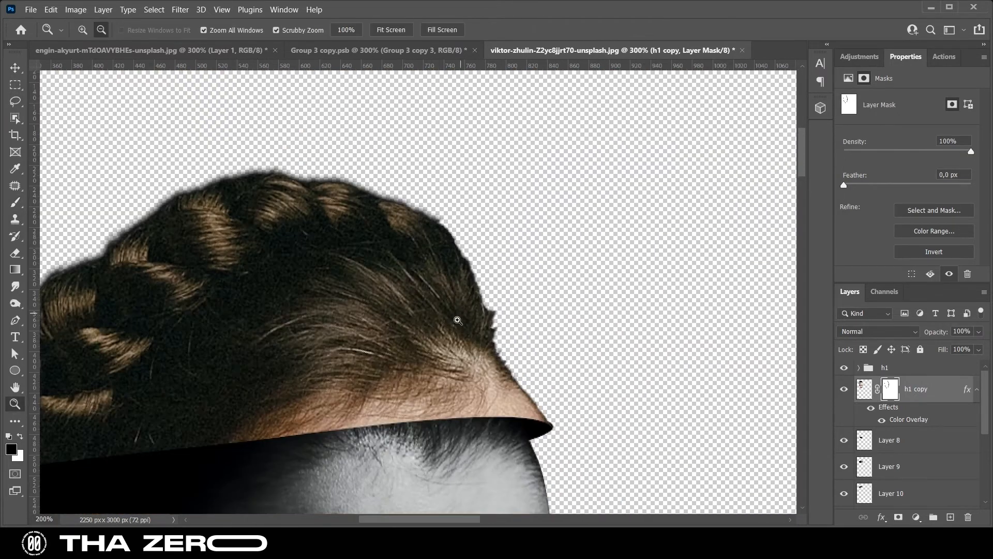
click(16, 201)
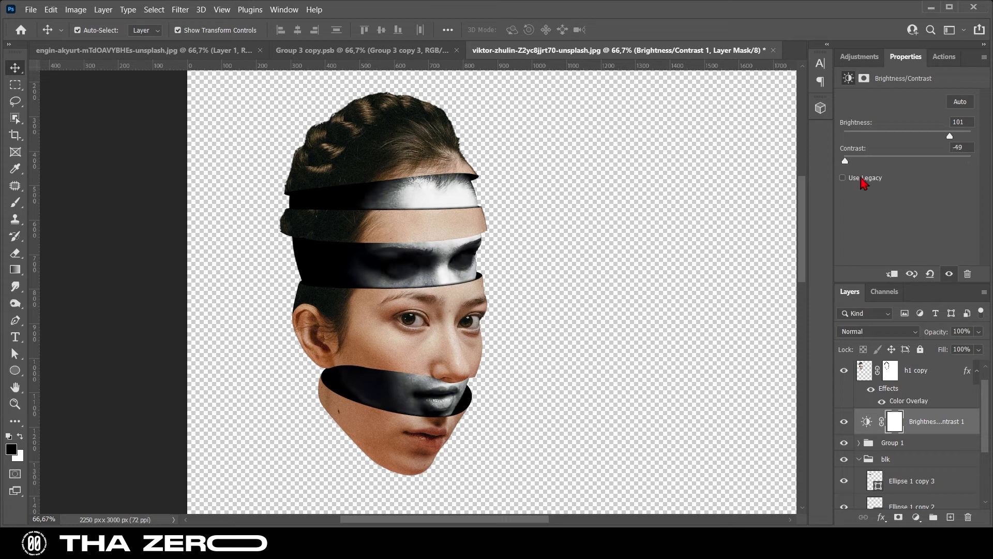
Step: Raise the Brightness/Contrast on the black-and-white bands and clip the adjustment to them
click(859, 56)
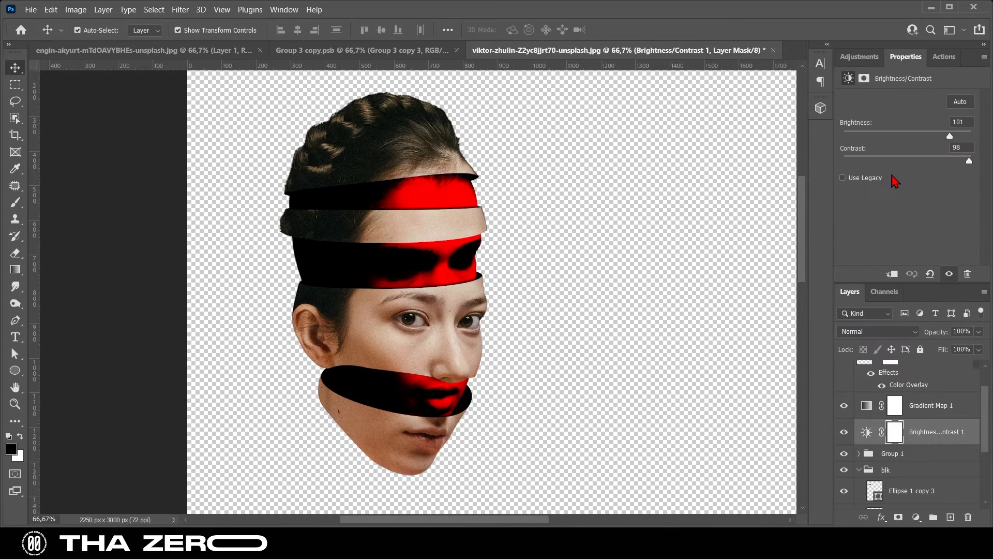
right_click(937, 431)
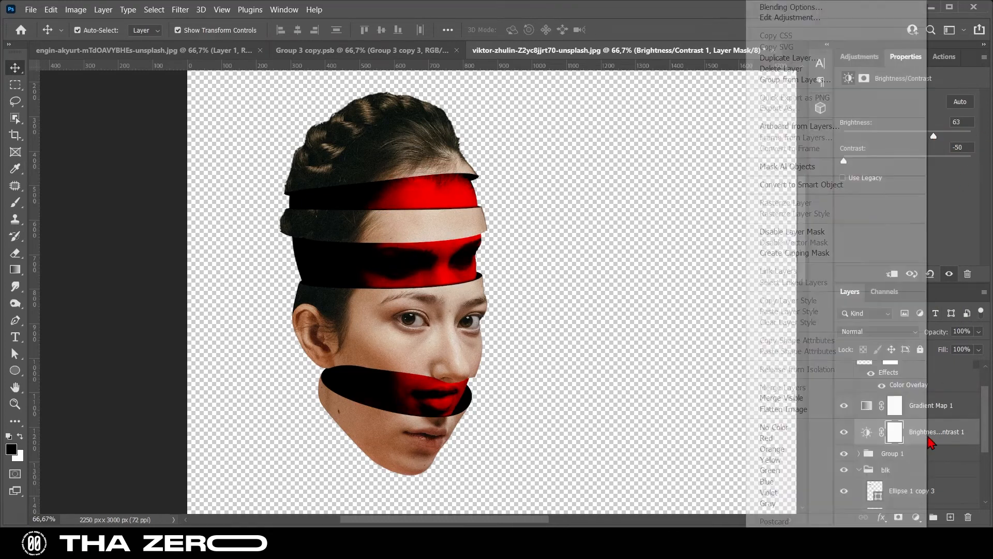